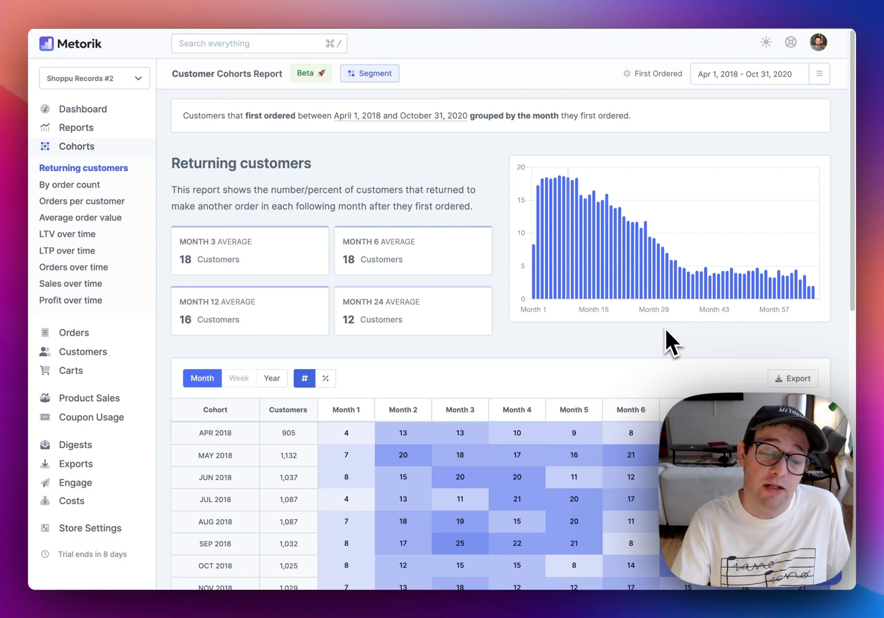
pyautogui.moveTo(464, 269)
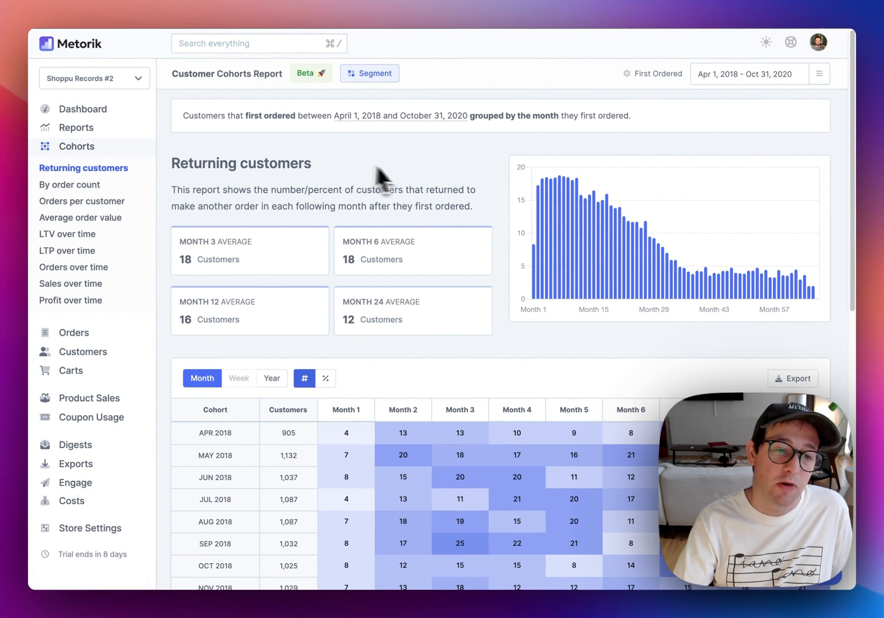
pyautogui.moveTo(478, 204)
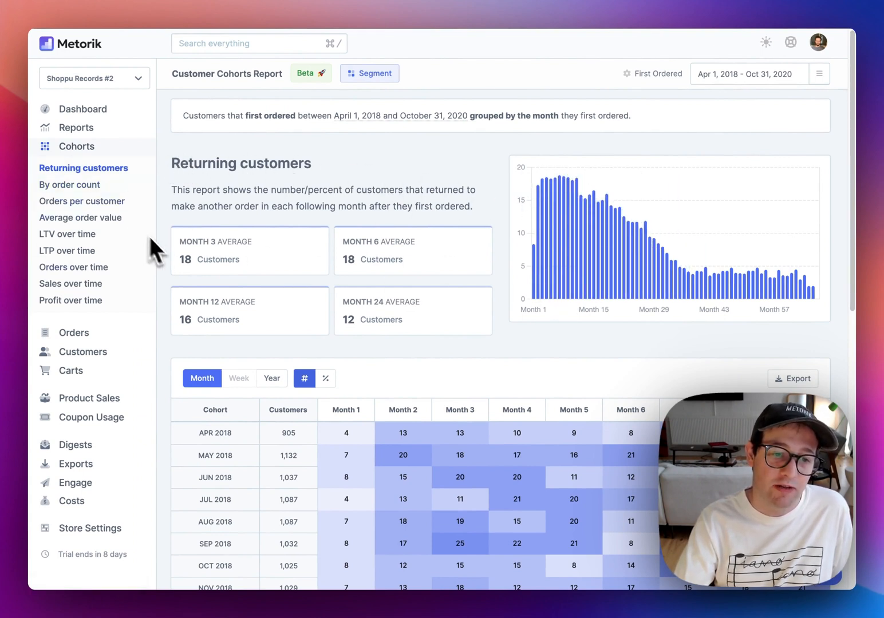
# Show the Cohorts overview and browse its report preview tables.
pyautogui.click(75, 147)
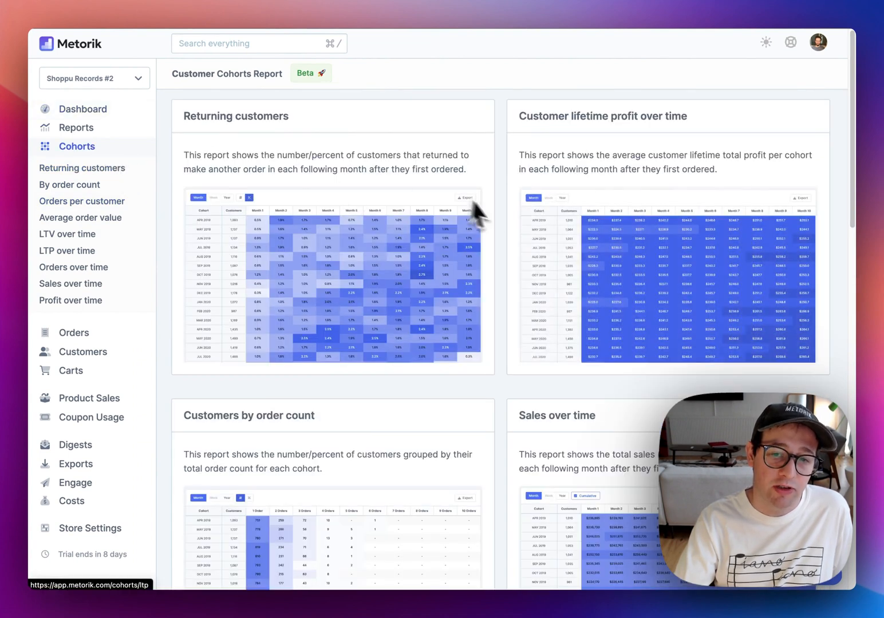
pyautogui.scroll(-3)
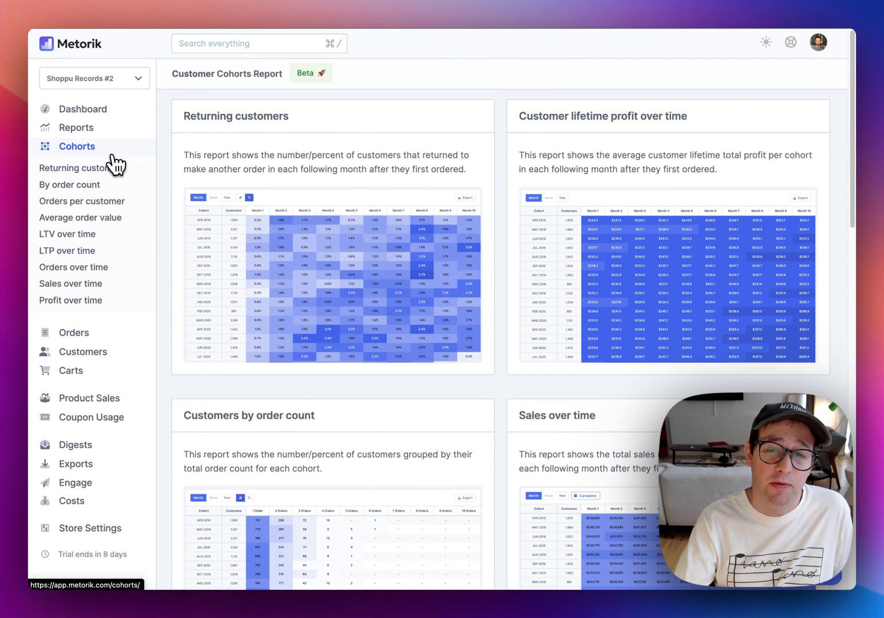
# Show the Returning customers cohort report and review its heatmap down to the October 2020 row and monthly averages.
pyautogui.click(82, 167)
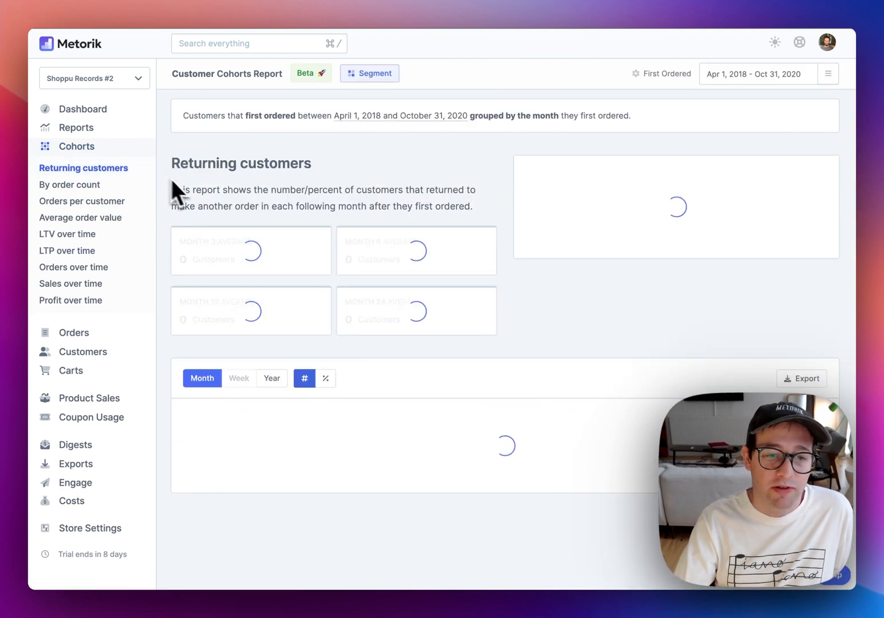
pyautogui.moveTo(412, 246)
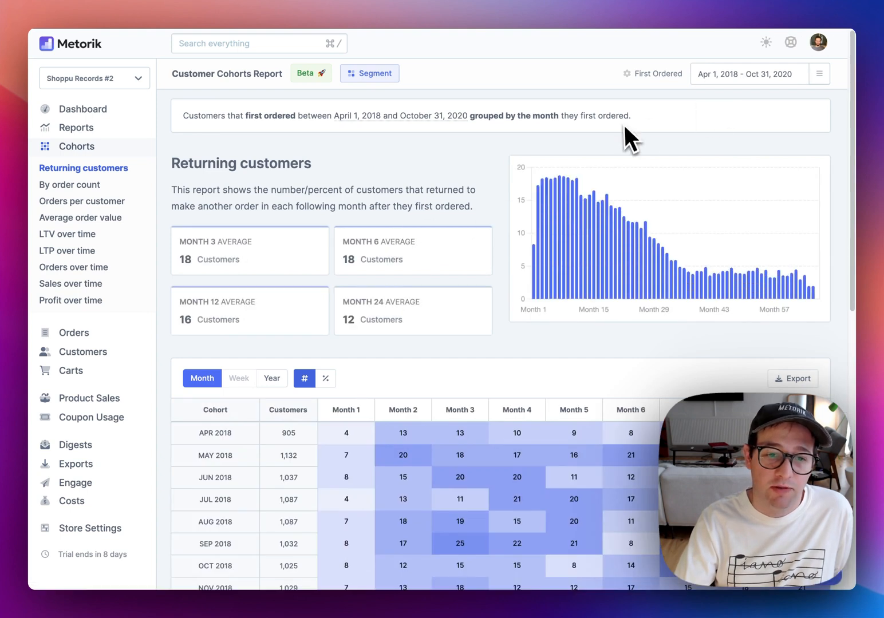
pyautogui.moveTo(526, 103)
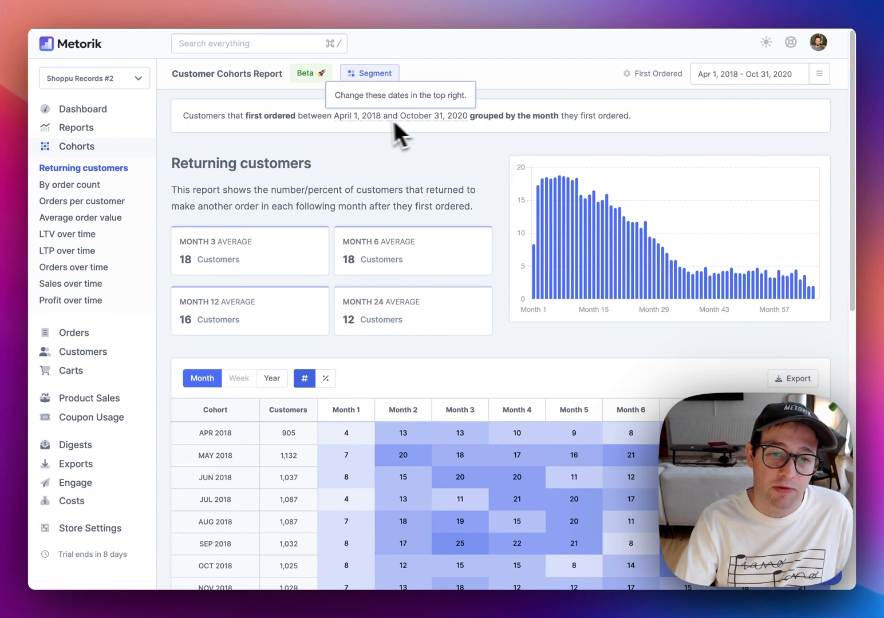
pyautogui.moveTo(444, 140)
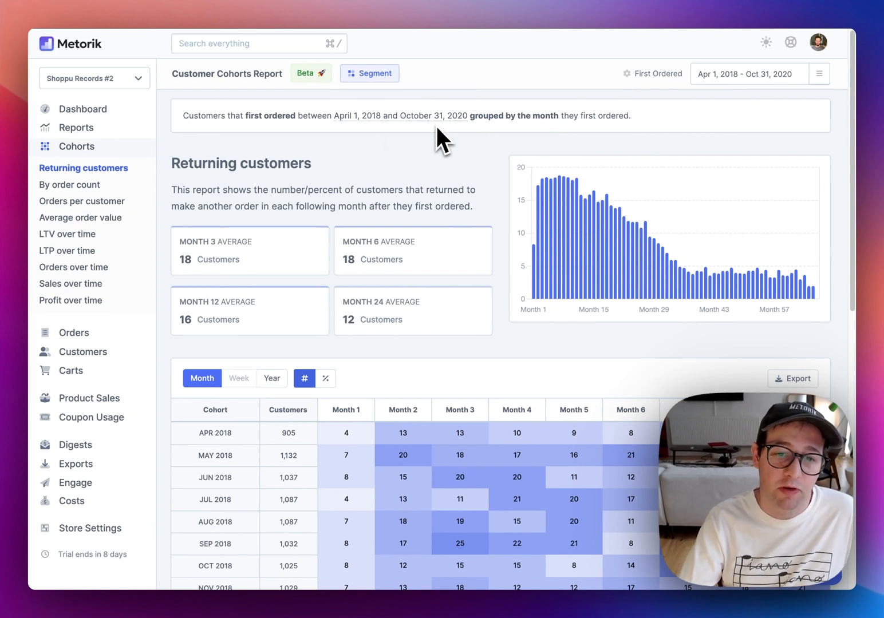
pyautogui.scroll(-3)
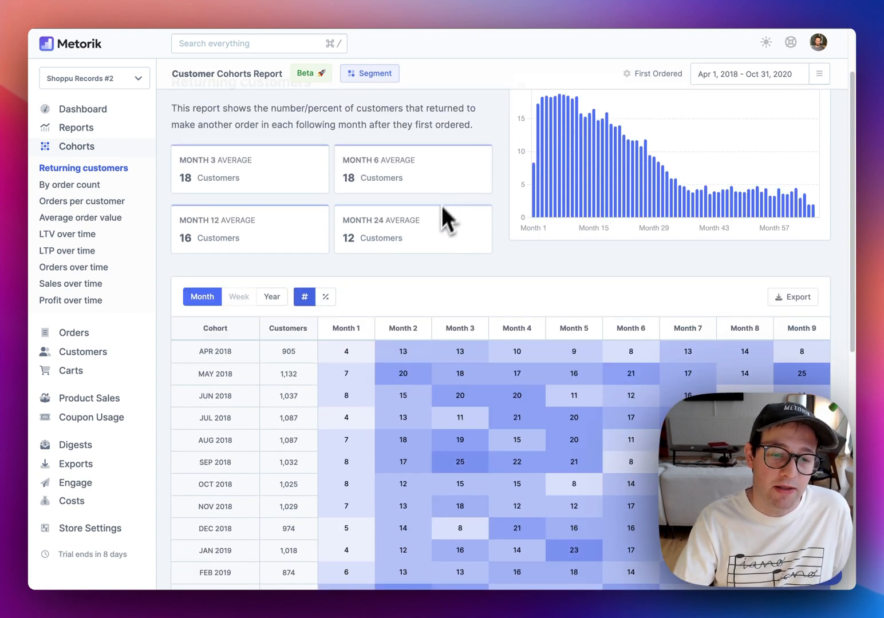
pyautogui.moveTo(345, 352)
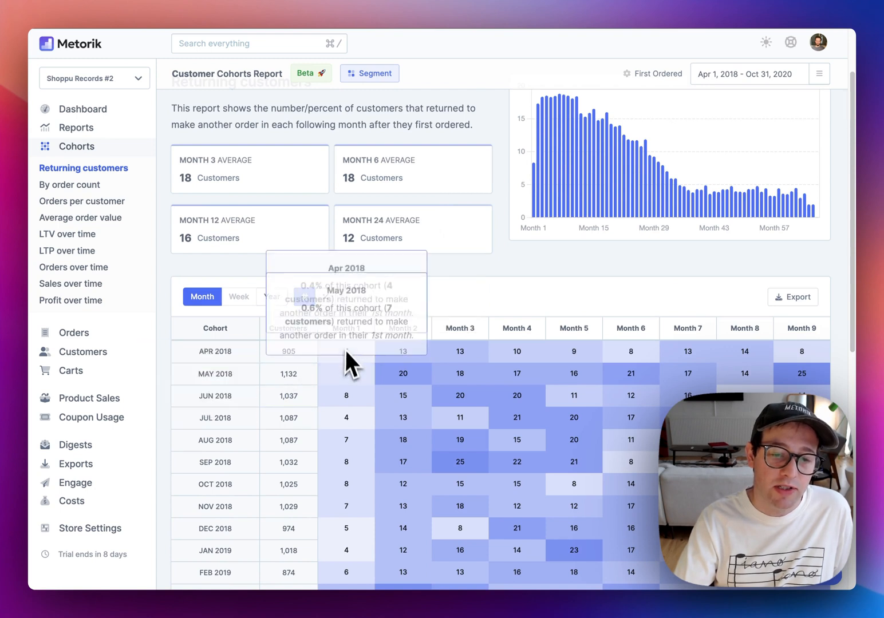
pyautogui.scroll(-3)
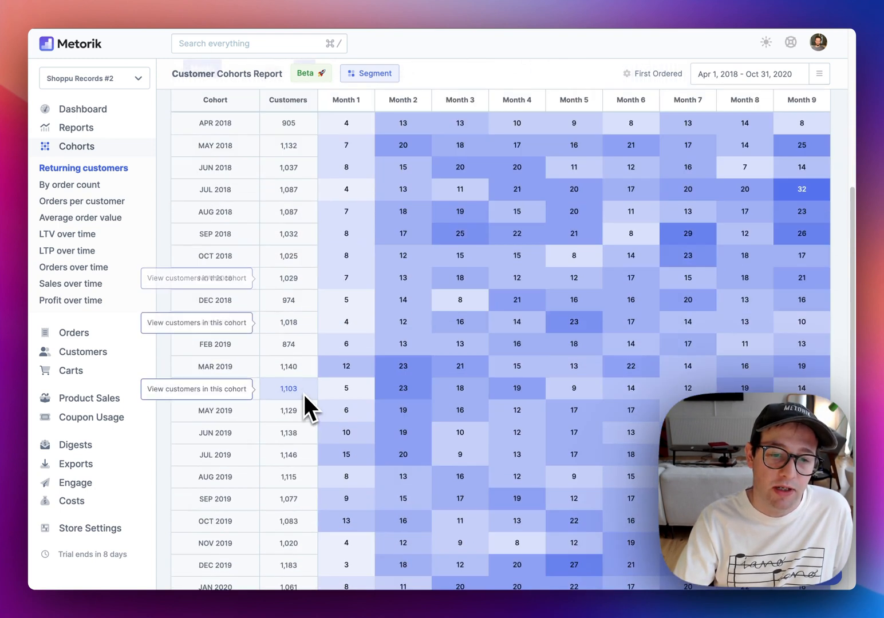
pyautogui.scroll(3)
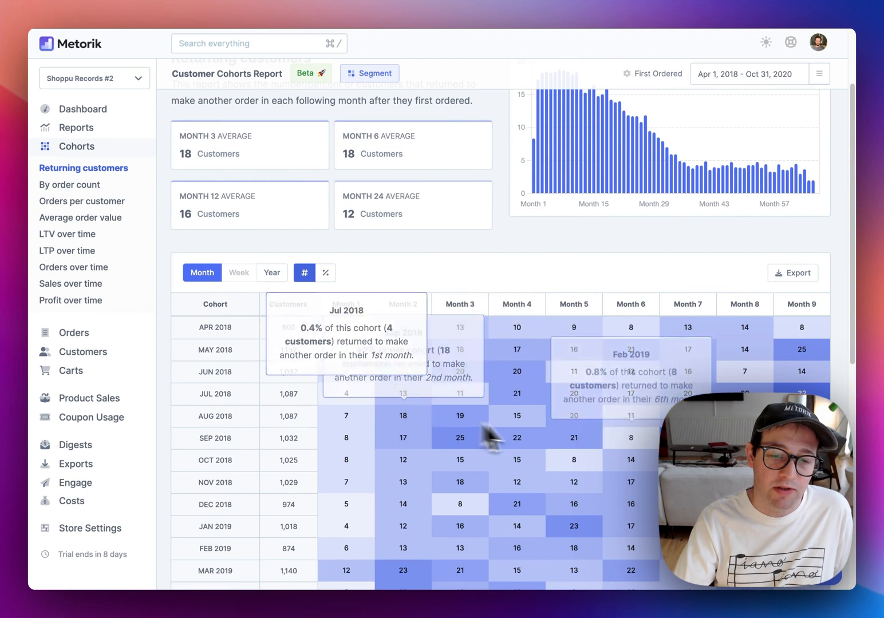
pyautogui.scroll(-3)
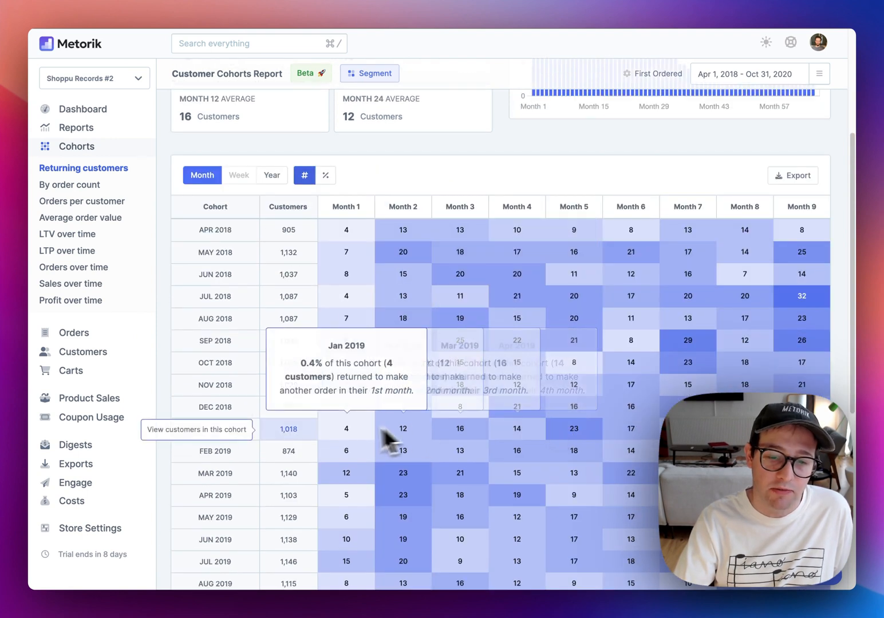
pyautogui.moveTo(631, 398)
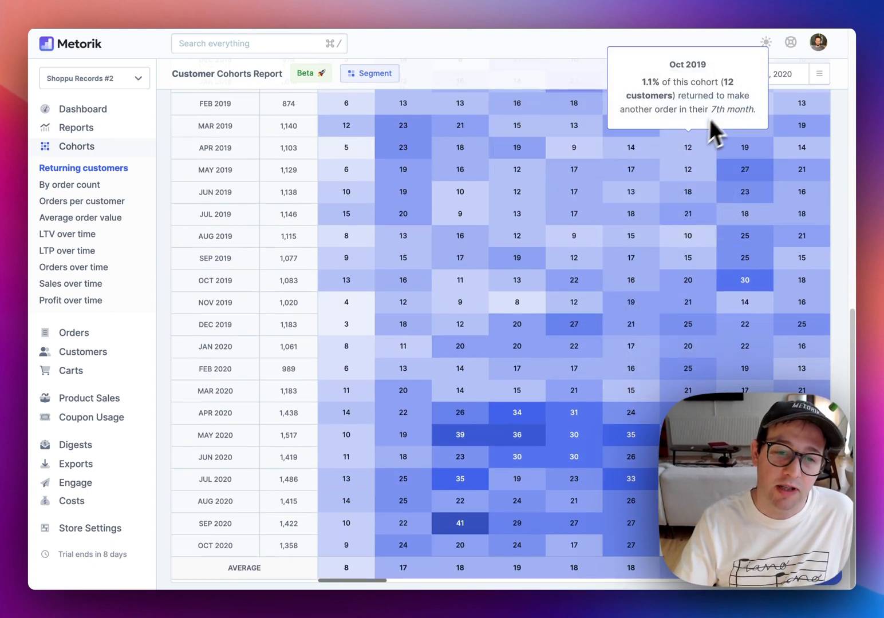
pyautogui.moveTo(635, 412)
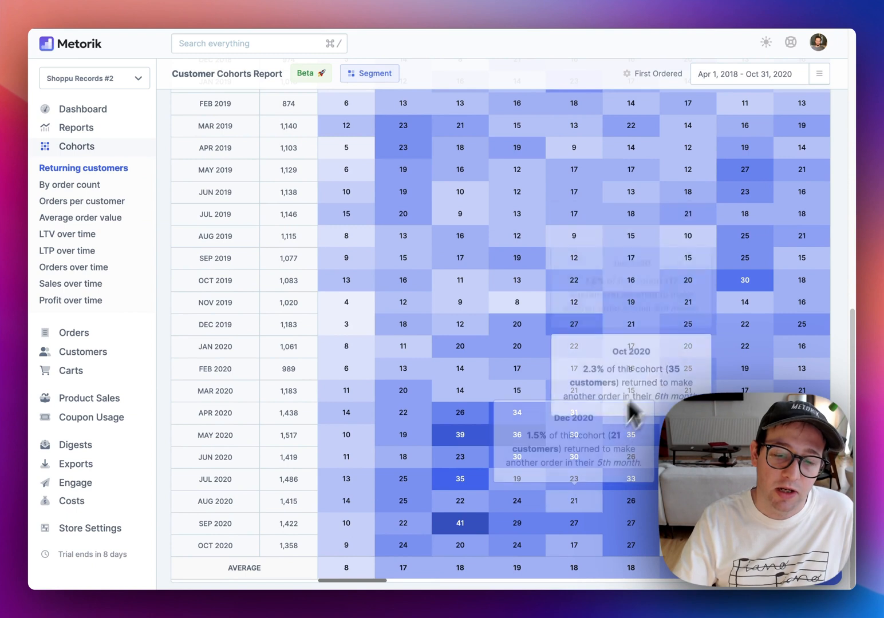
pyautogui.moveTo(545, 585)
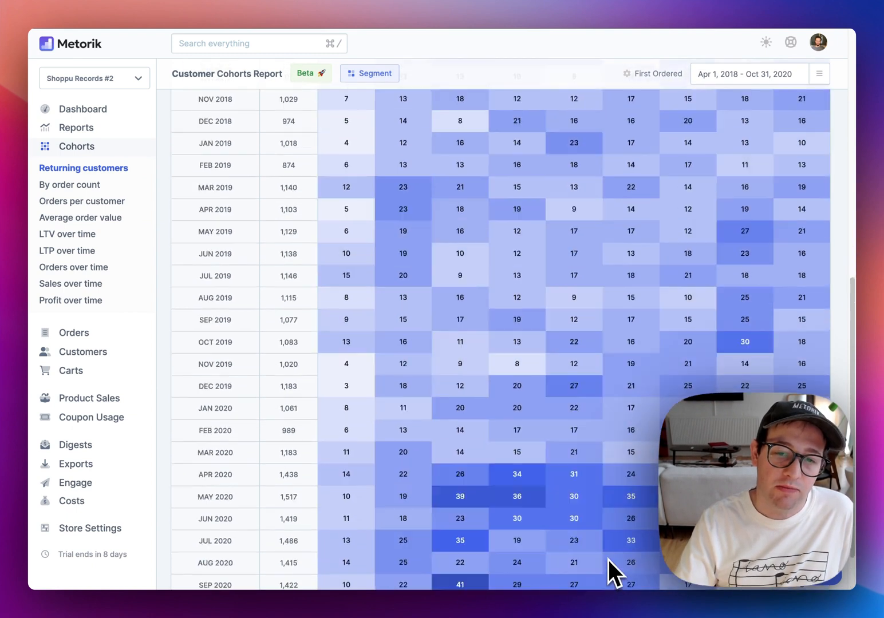
pyautogui.scroll(-3)
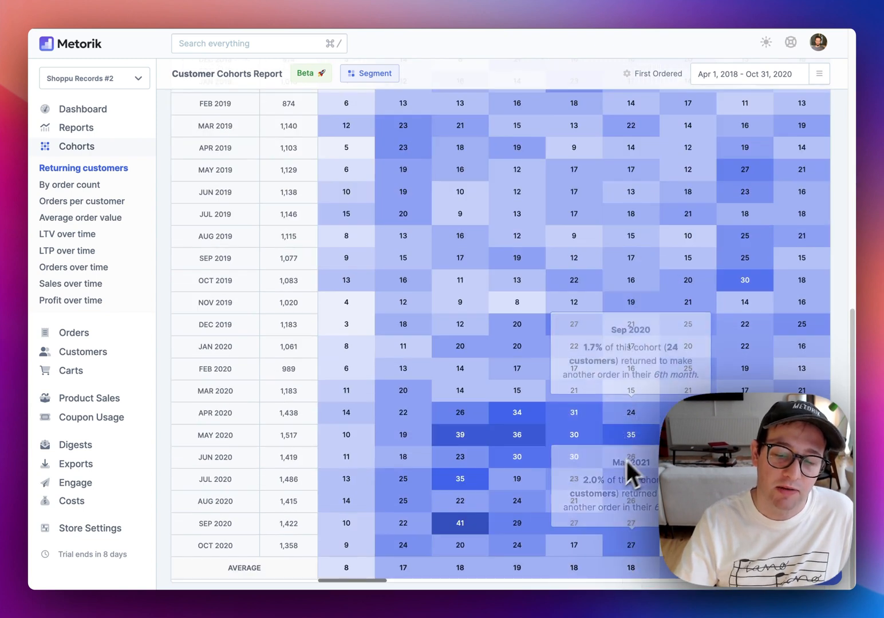
pyautogui.moveTo(572, 400)
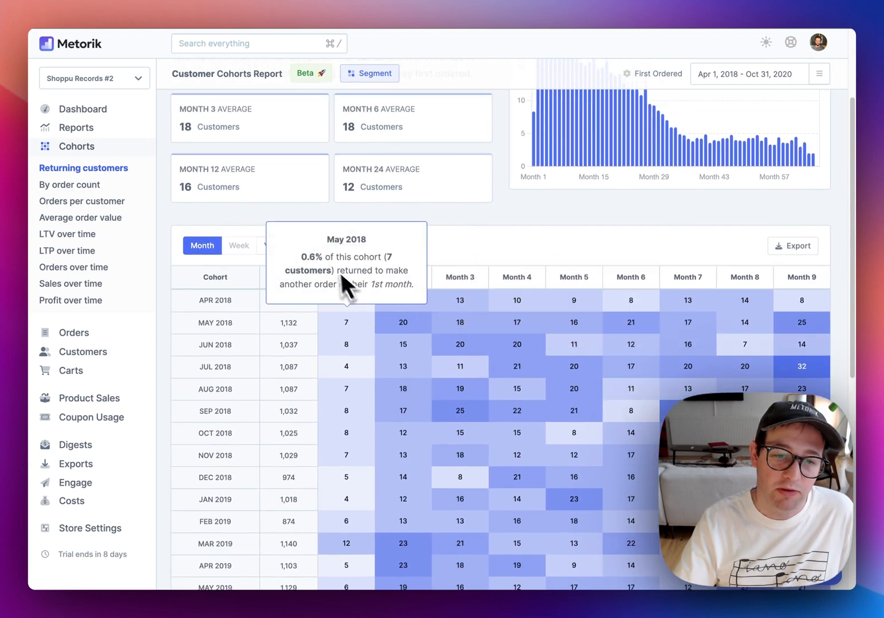
# Switch the Returning customers cohort table from customer counts to % of each cohort.
pyautogui.click(325, 245)
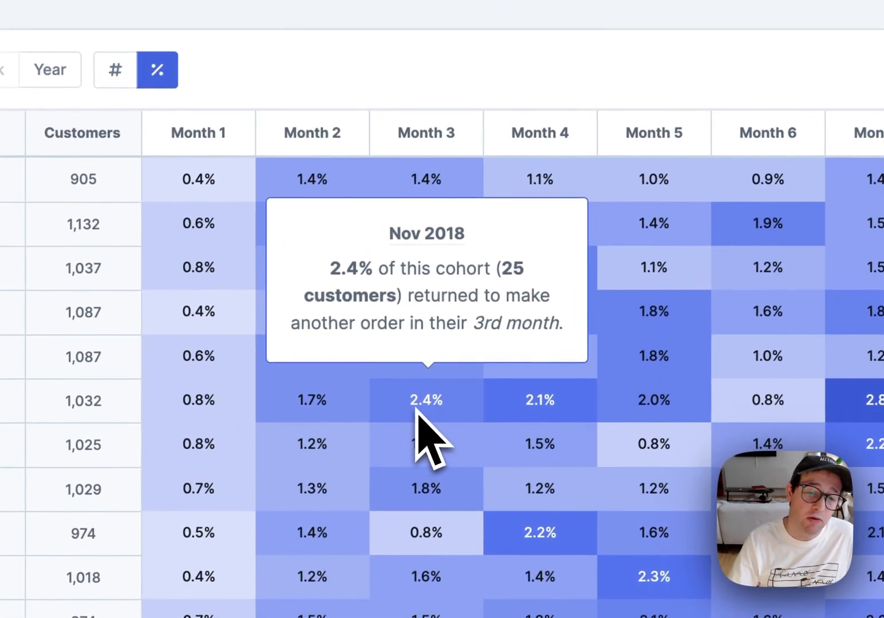
pyautogui.moveTo(447, 434)
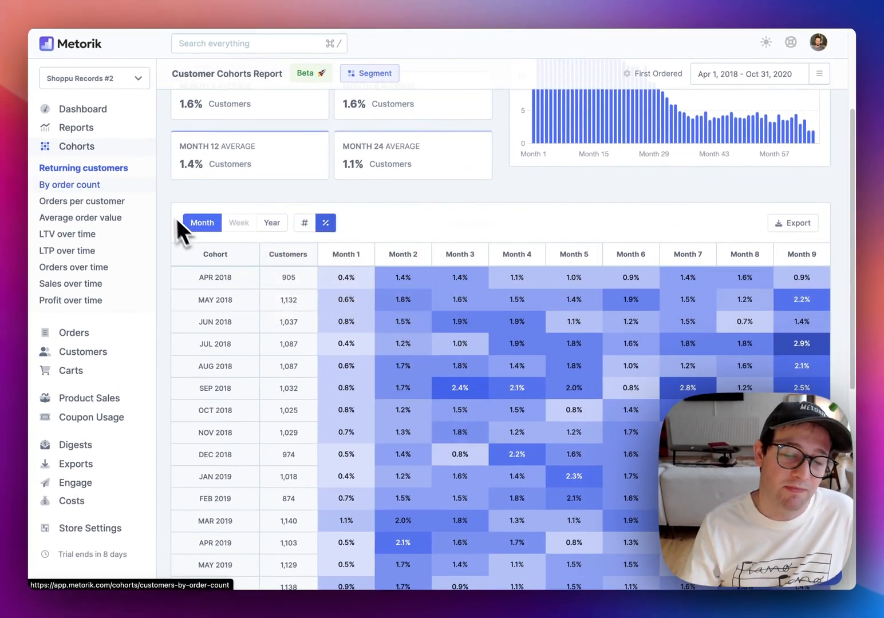
pyautogui.click(83, 201)
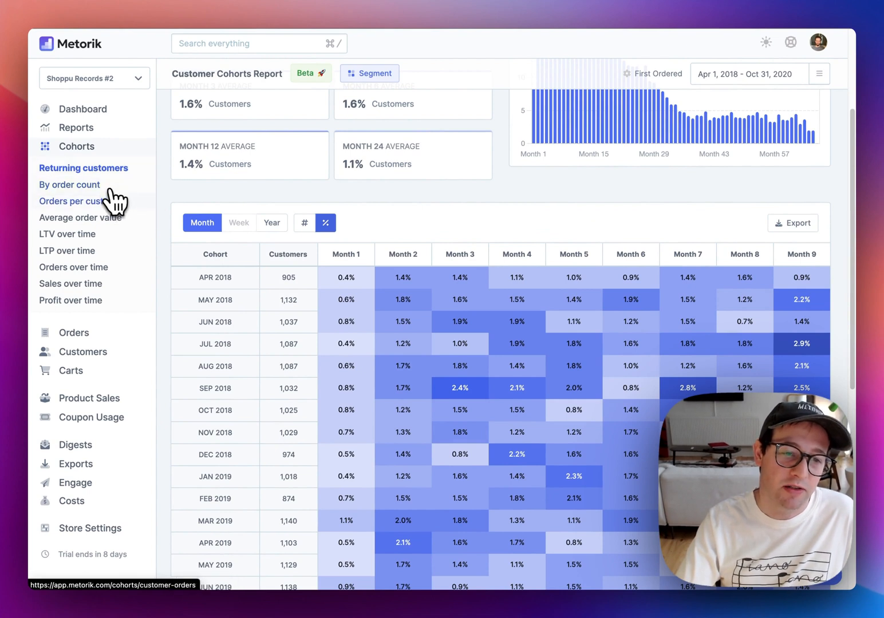
# Show the Orders per customer cohort report and review average orders across the later months.
pyautogui.click(80, 201)
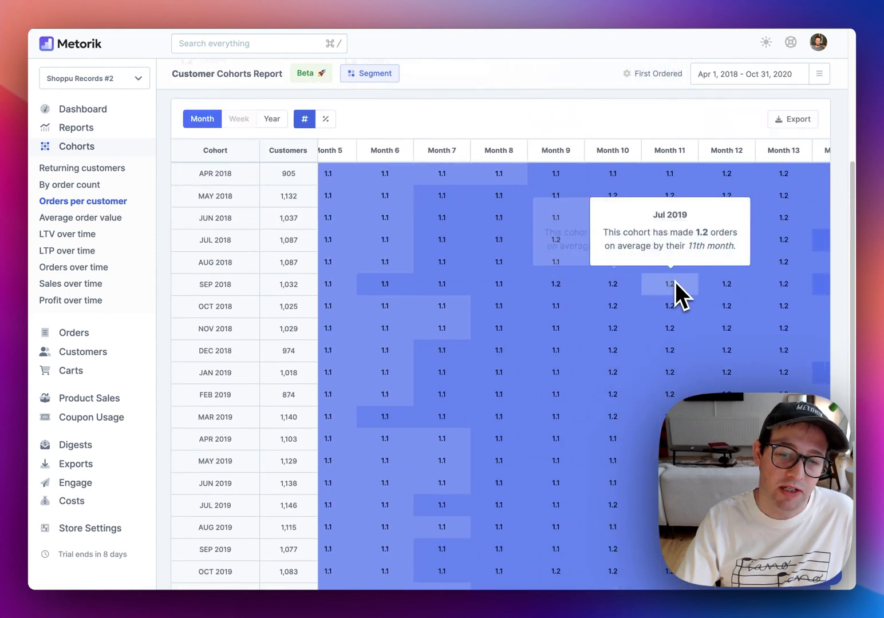
pyautogui.hscroll(3)
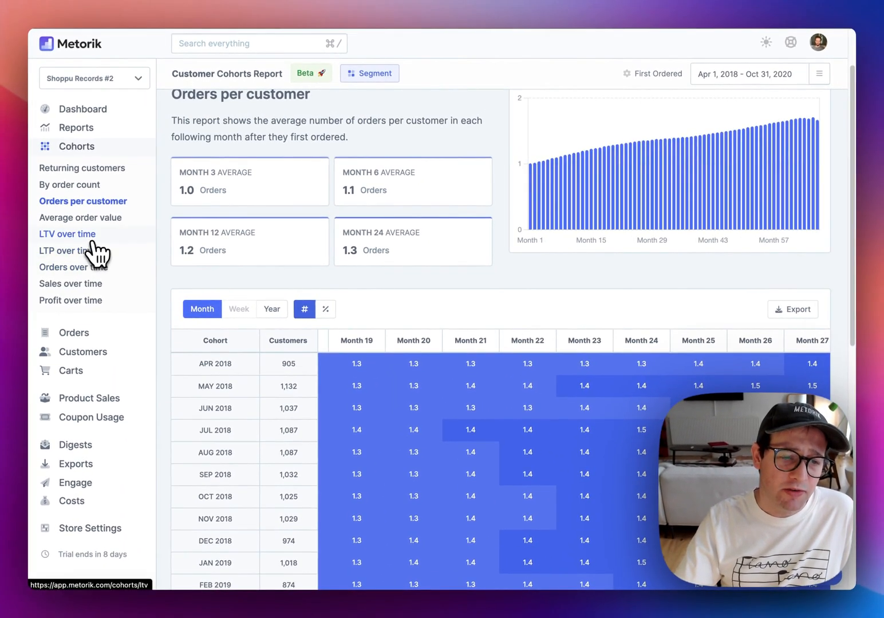
pyautogui.click(67, 233)
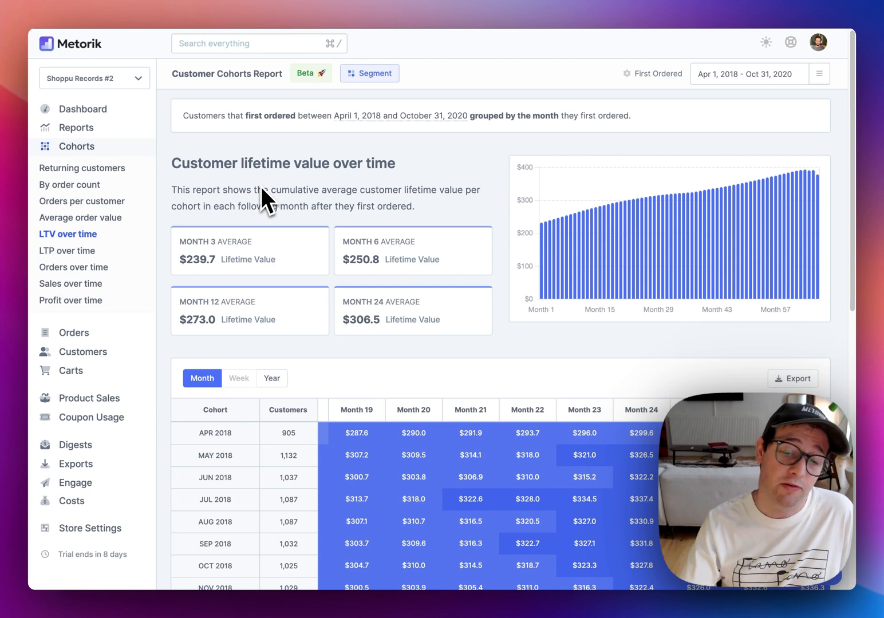
pyautogui.scroll(-3)
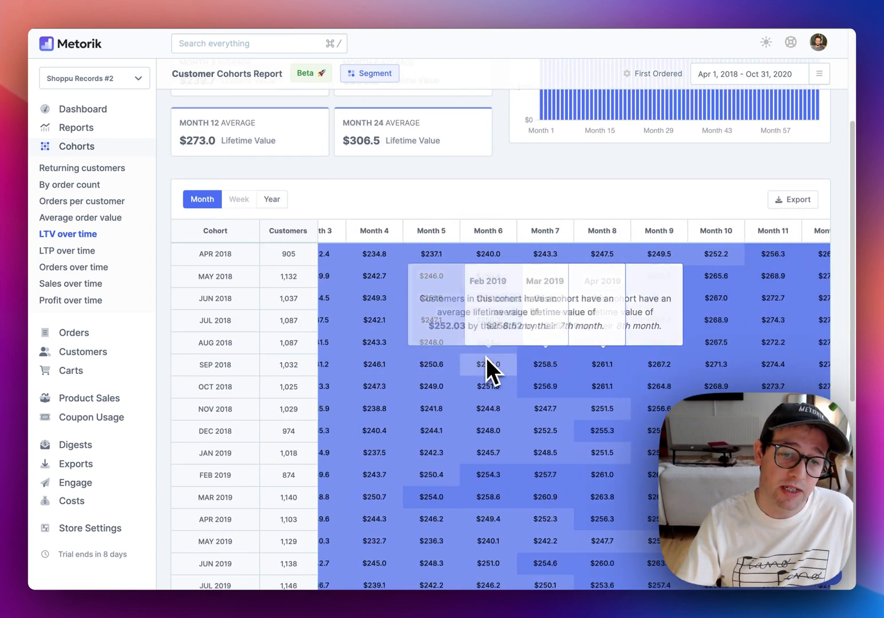
pyautogui.scroll(-3)
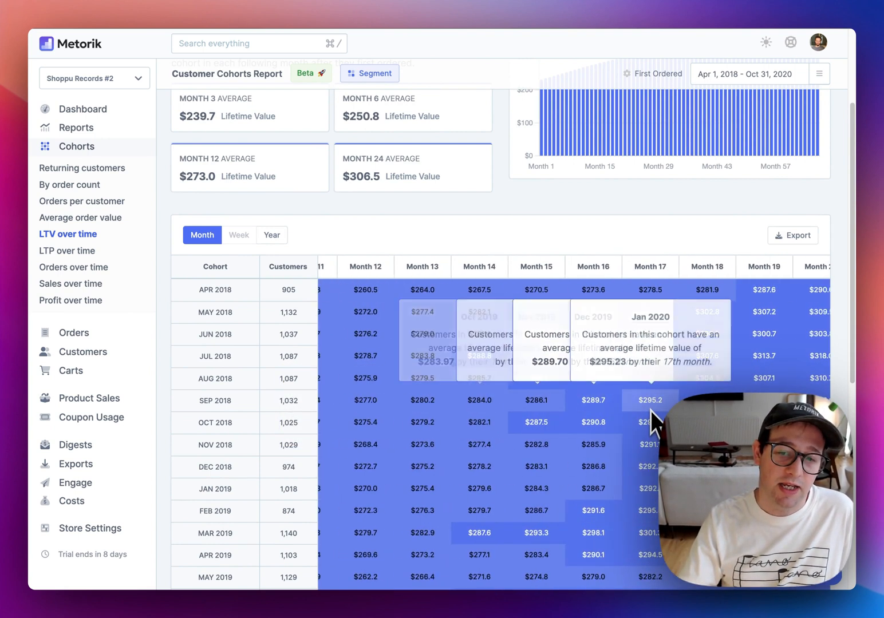
pyautogui.hscroll(3)
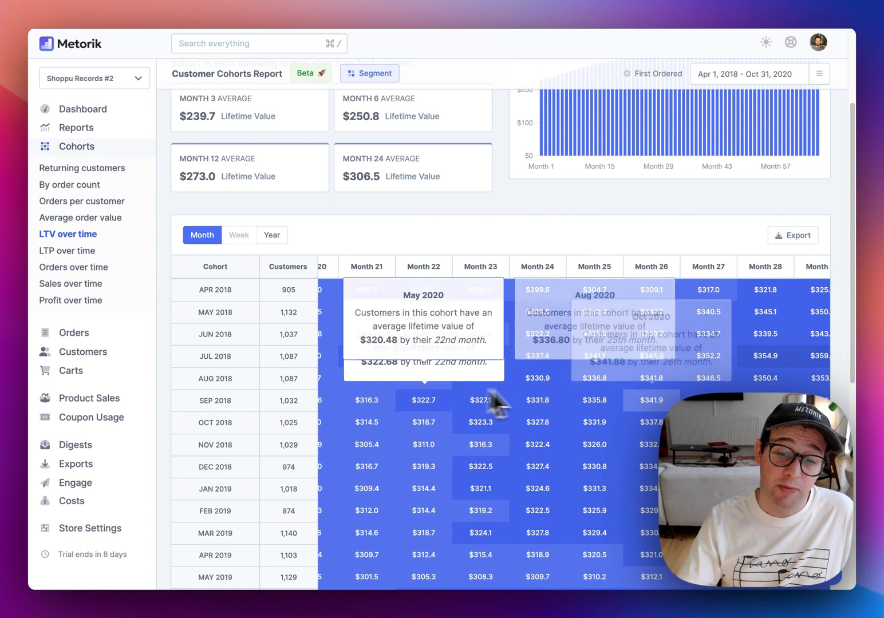
pyautogui.moveTo(642, 483)
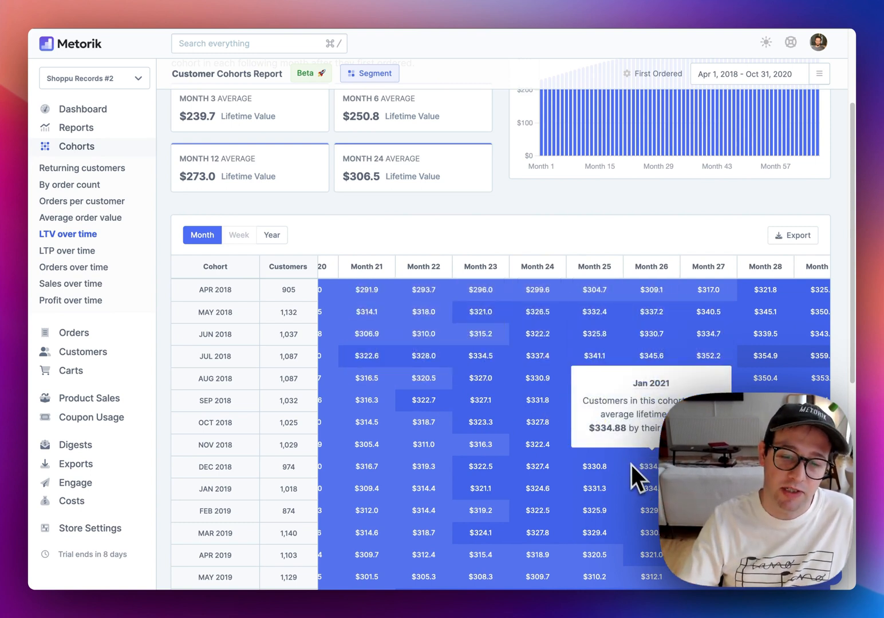
pyautogui.moveTo(548, 418)
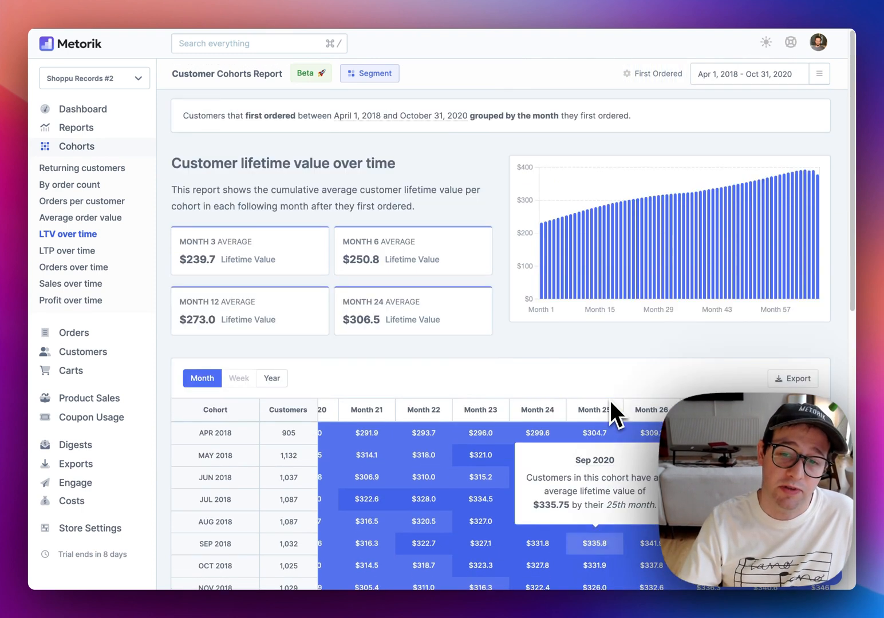
pyautogui.moveTo(585, 280)
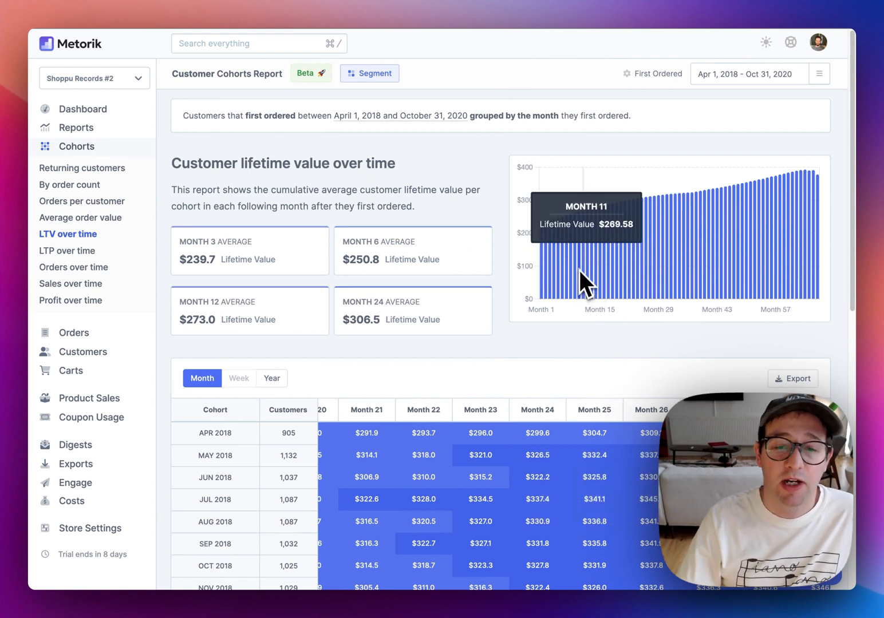
pyautogui.moveTo(574, 286)
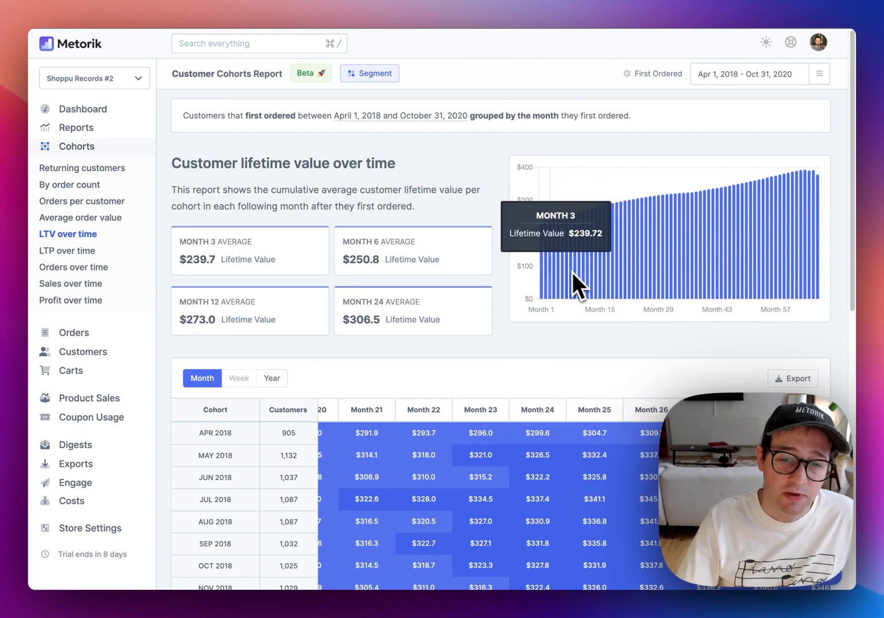
pyautogui.scroll(-3)
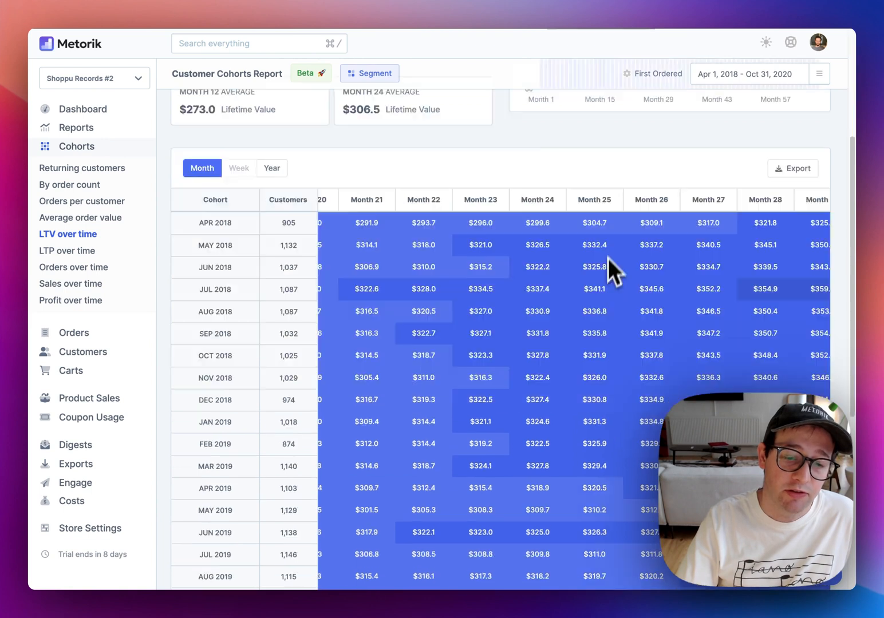
pyautogui.scroll(-3)
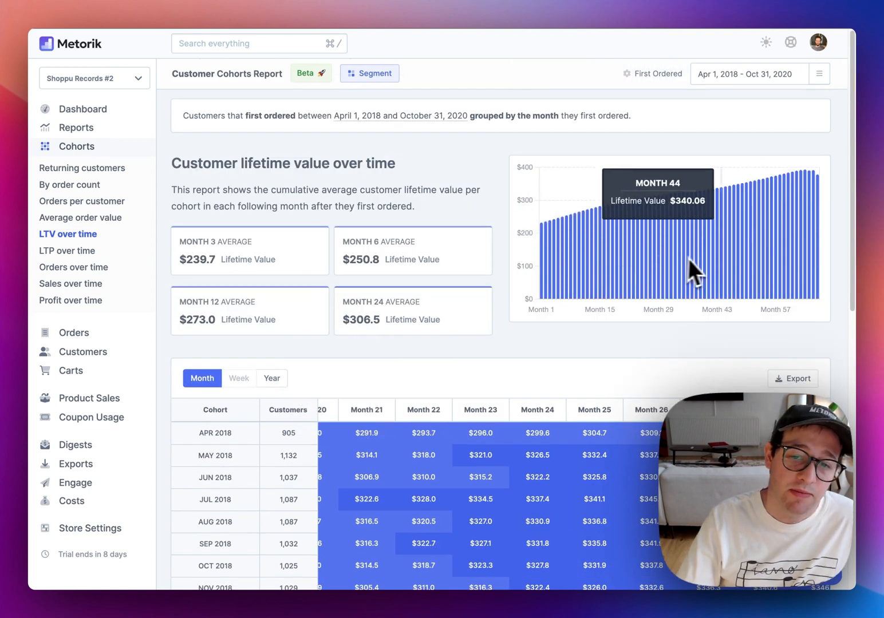
pyautogui.moveTo(651, 269)
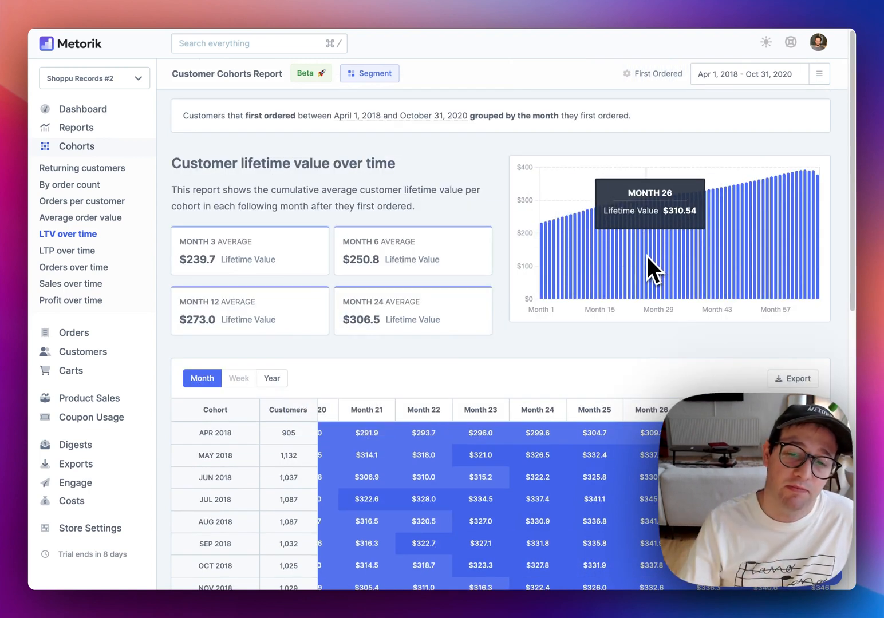
pyautogui.moveTo(615, 252)
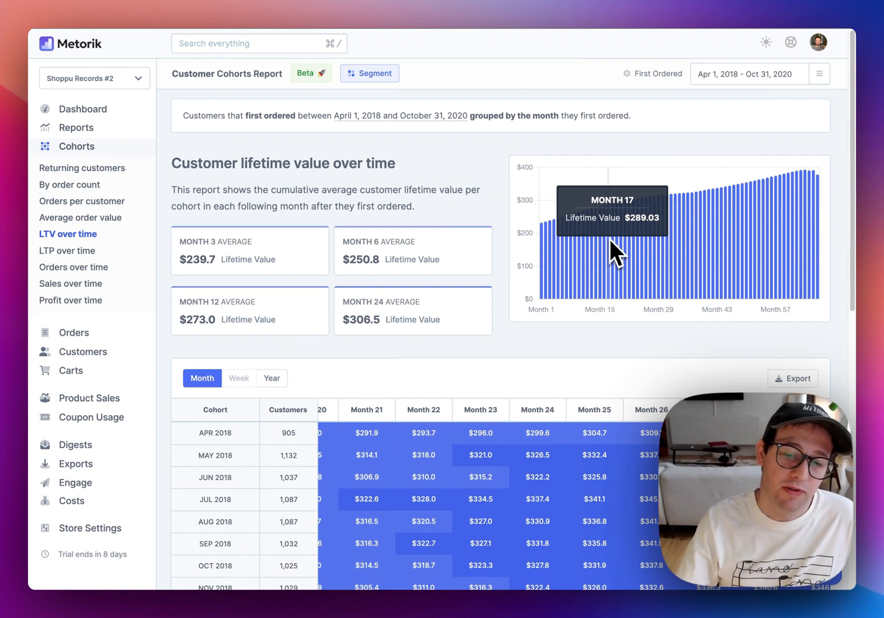
pyautogui.moveTo(434, 322)
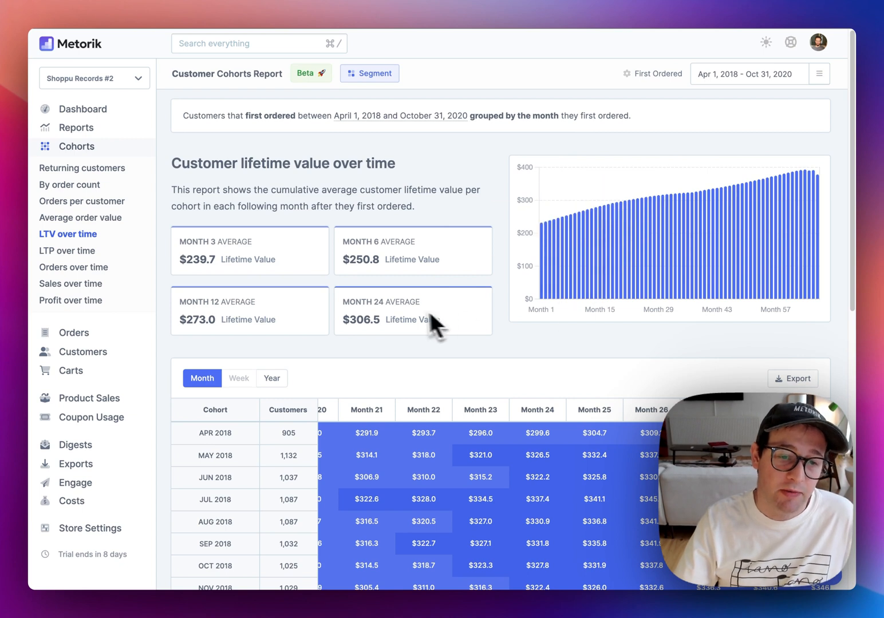
pyautogui.moveTo(276, 279)
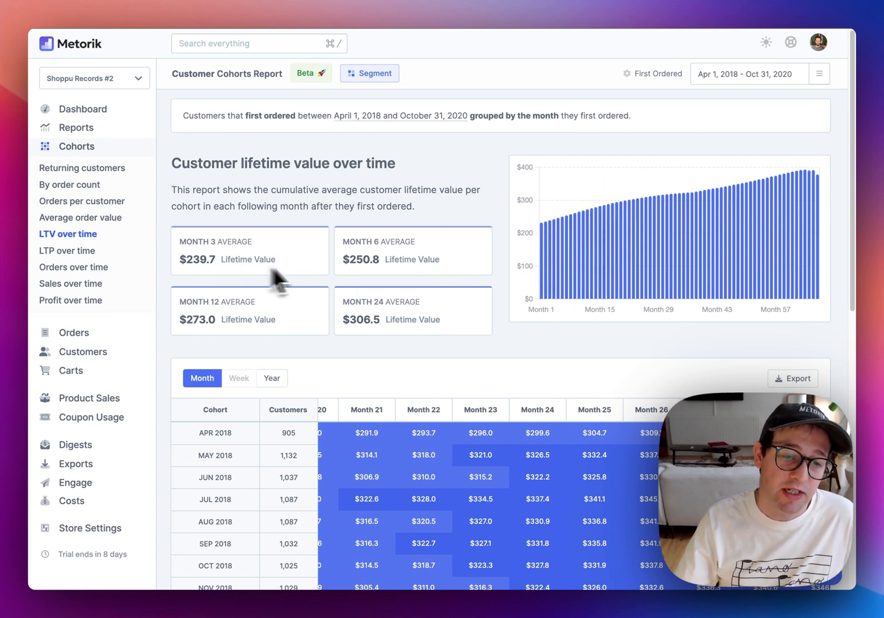
pyautogui.moveTo(314, 288)
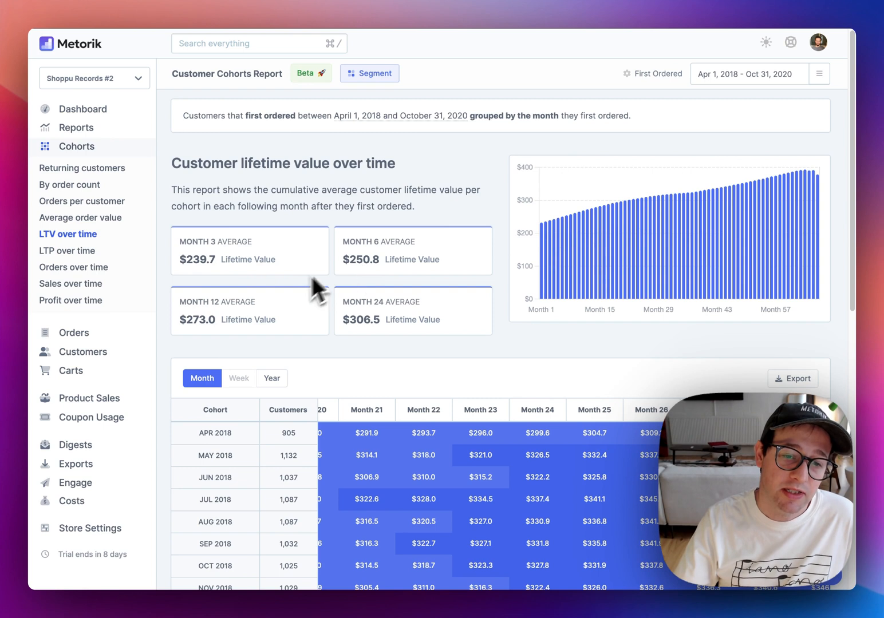
pyautogui.moveTo(447, 302)
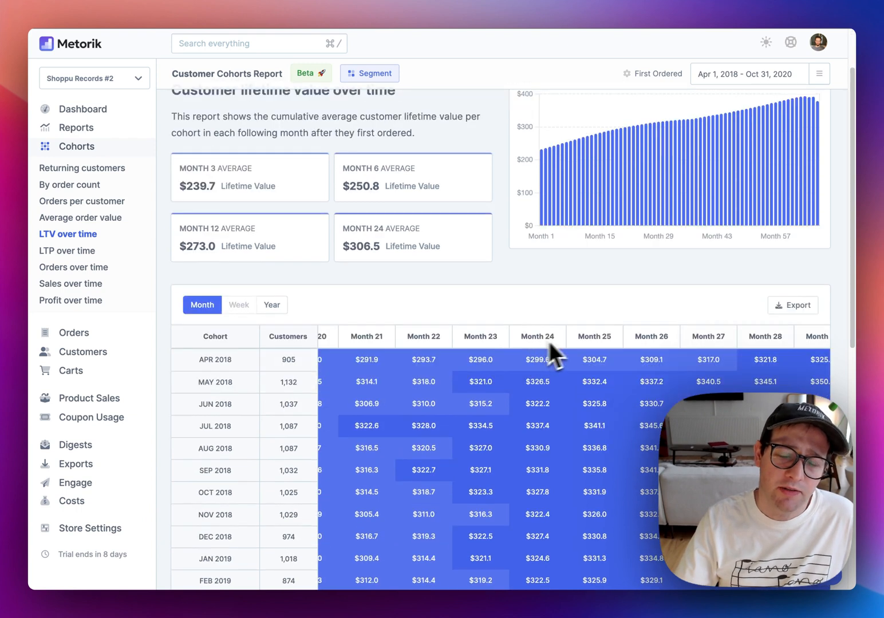
pyautogui.scroll(-3)
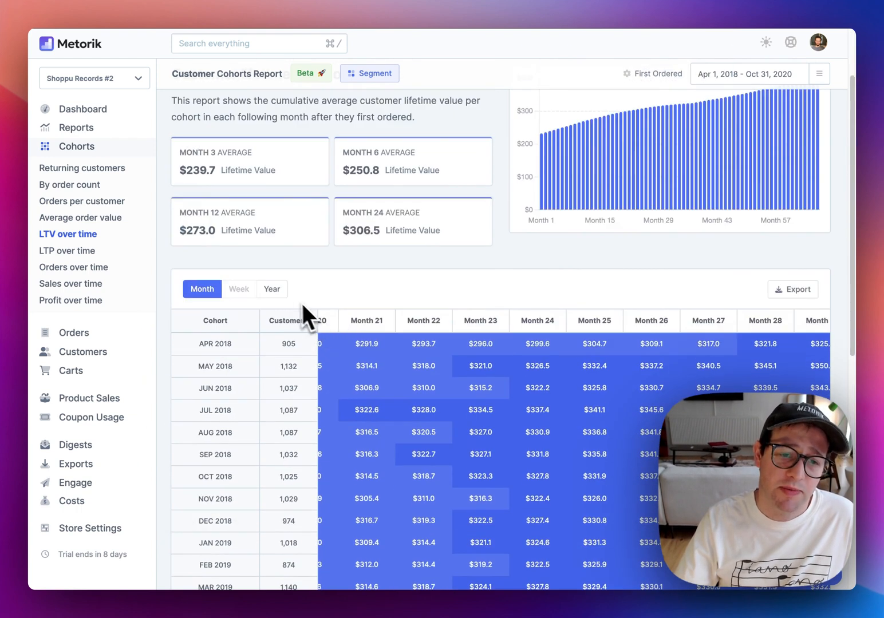
# Group the LTV over time cohorts by Year instead of month.
pyautogui.click(272, 288)
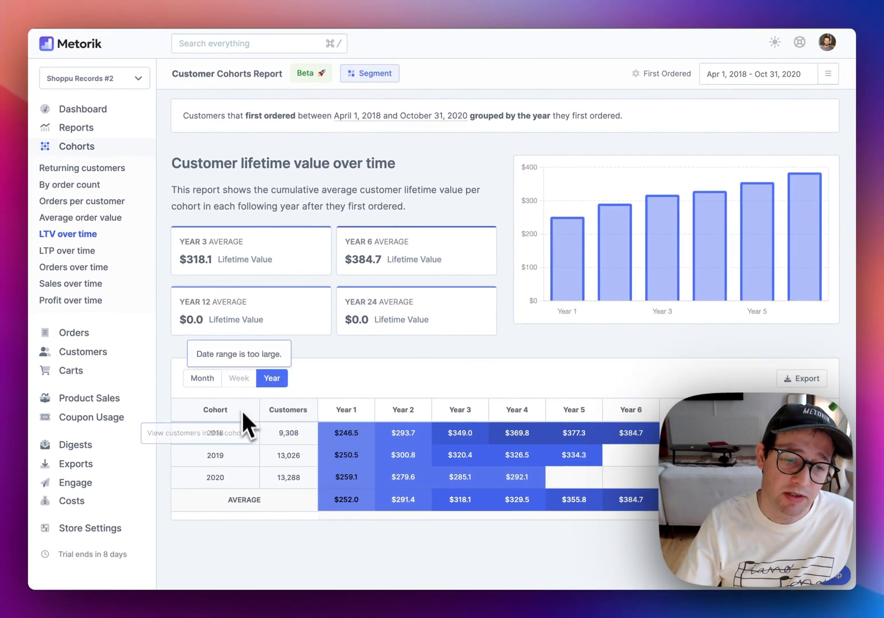
pyautogui.moveTo(346, 433)
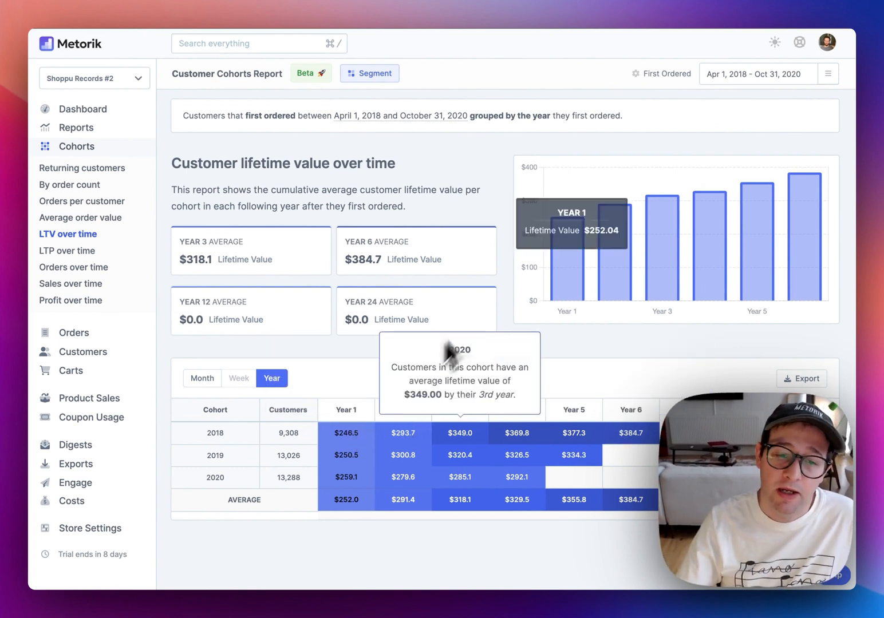
pyautogui.moveTo(413, 387)
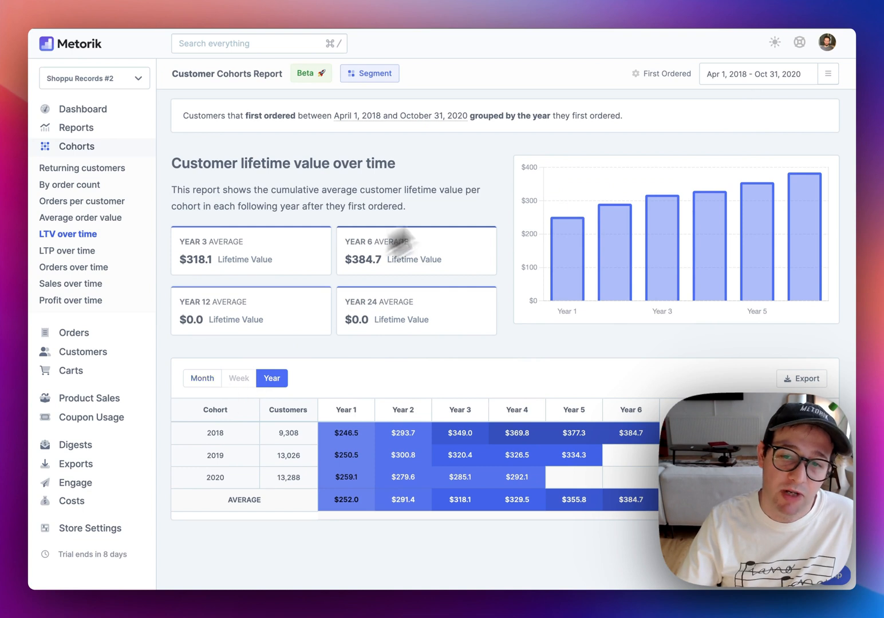
# Set the date range to Apr 1 – Jun 30, 2018 and group the cohorts by Week.
pyautogui.click(753, 73)
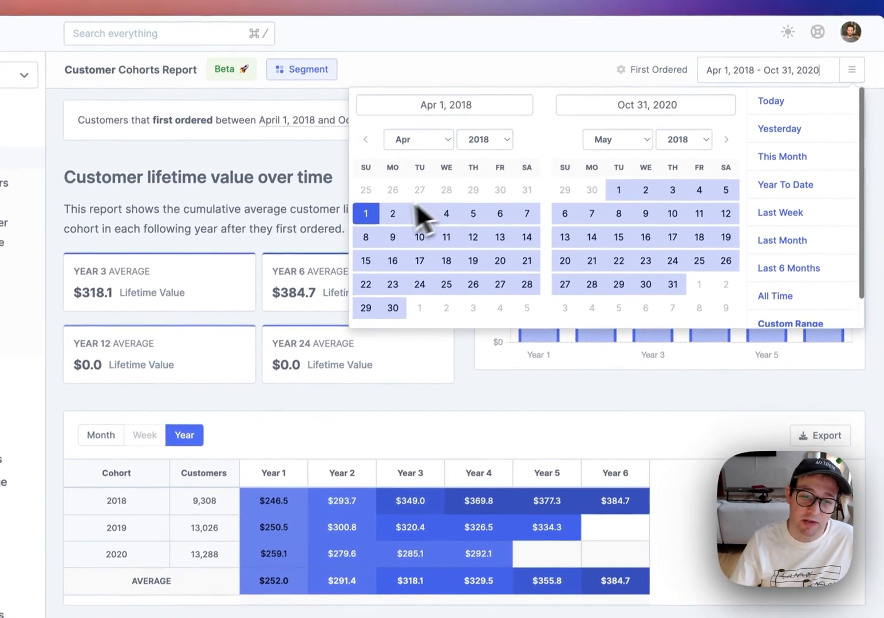
pyautogui.click(726, 140)
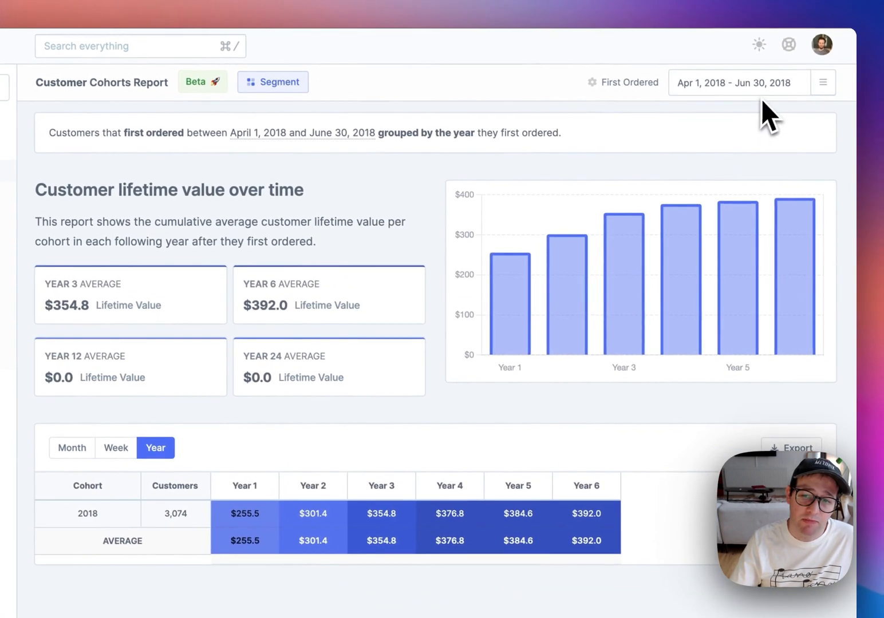
pyautogui.click(248, 385)
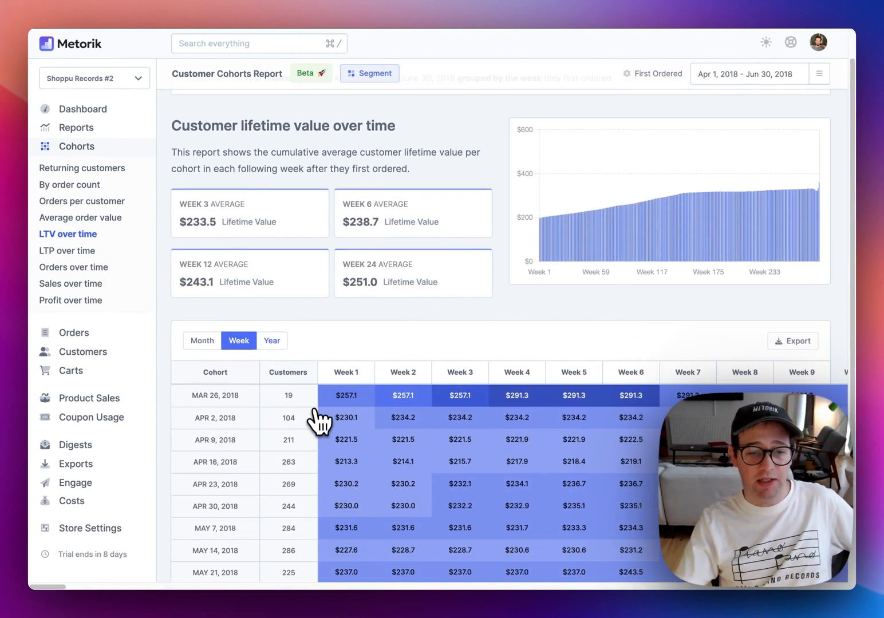
pyautogui.scroll(-3)
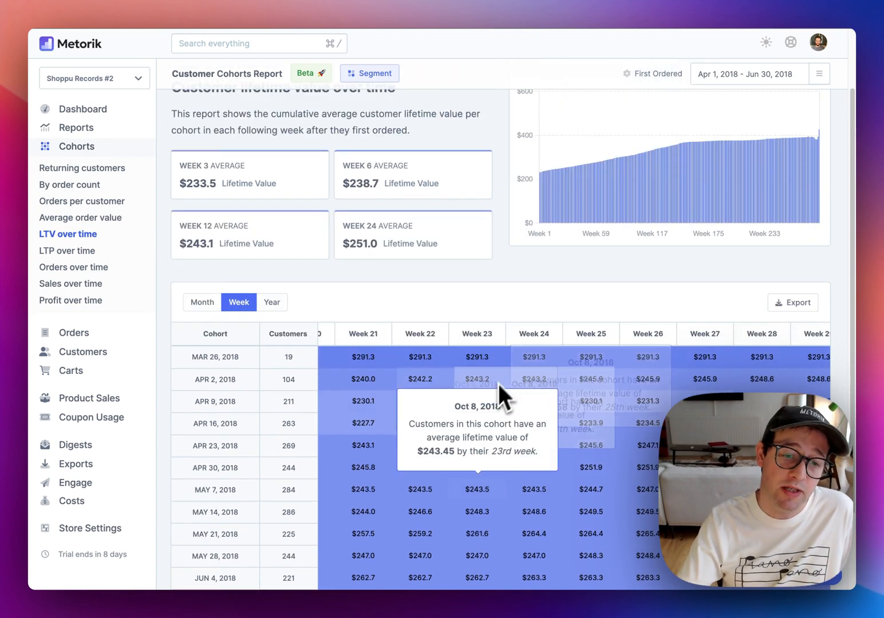
pyautogui.moveTo(421, 384)
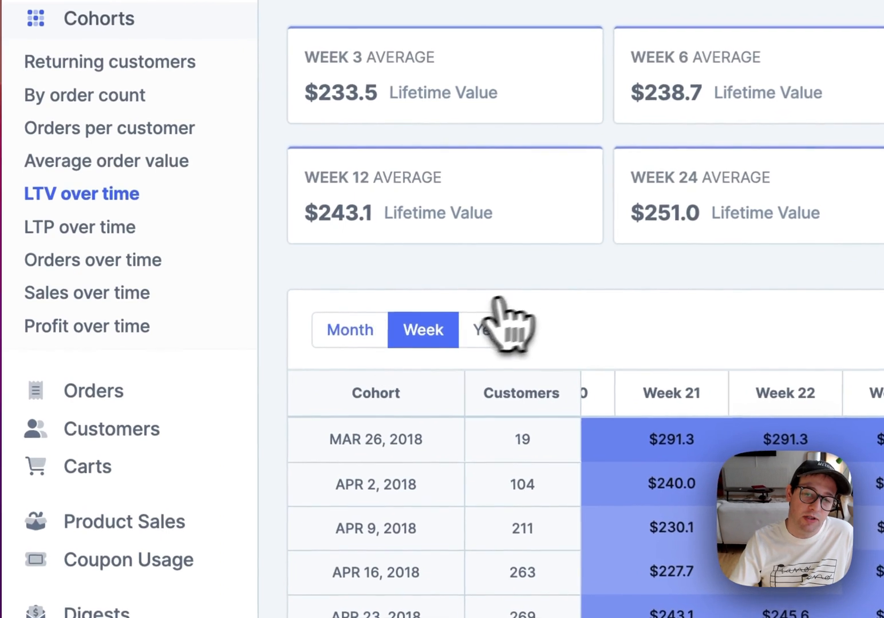
# Regroup by Month, show the Orders over time report and set its range to Apr 1, 2018 – May 31, 2019.
pyautogui.click(348, 329)
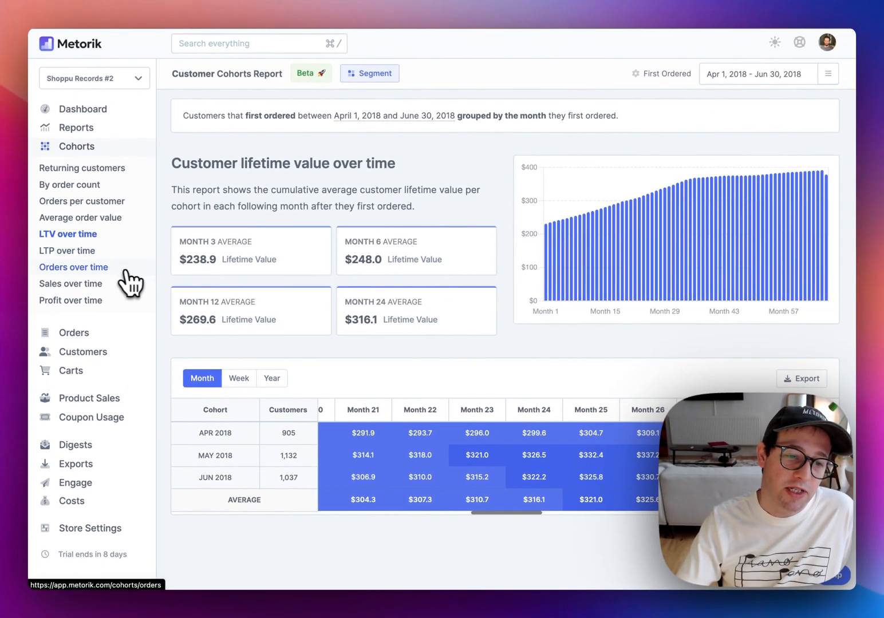
pyautogui.click(73, 267)
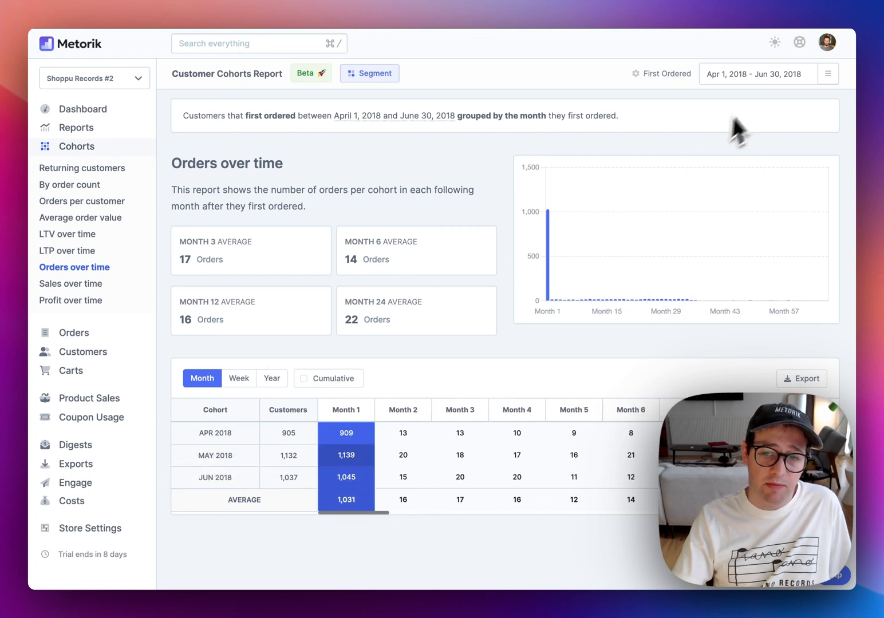
pyautogui.click(753, 73)
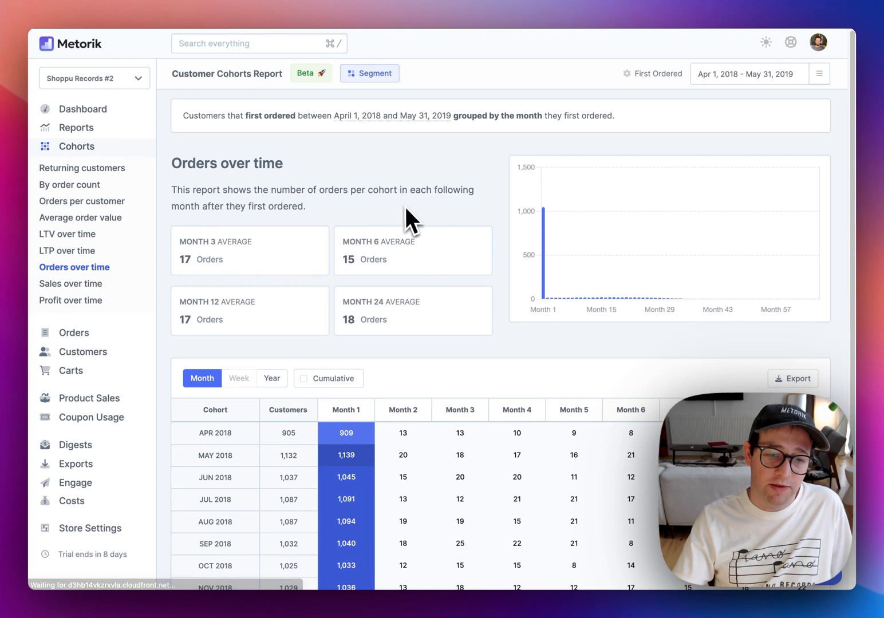
pyautogui.scroll(-3)
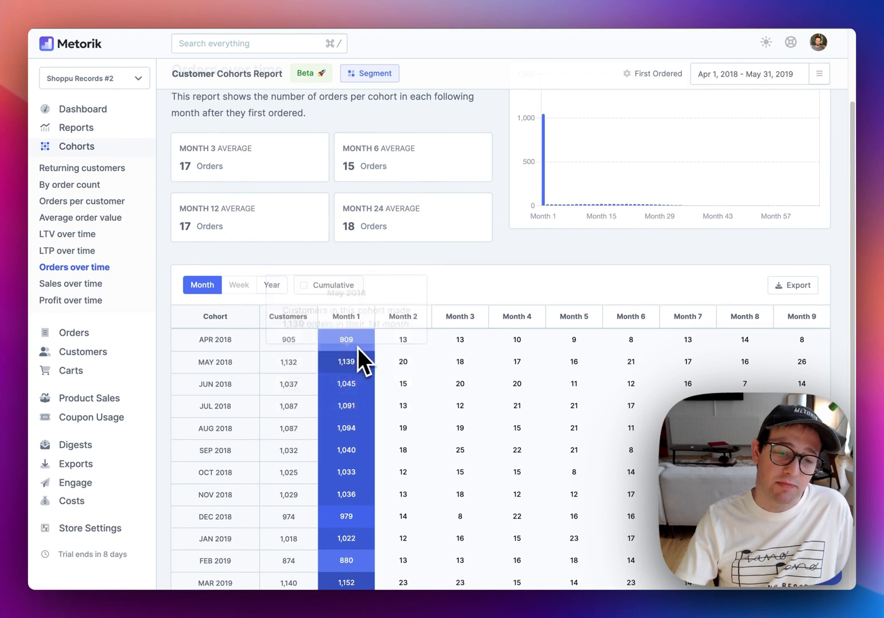
pyautogui.moveTo(346, 395)
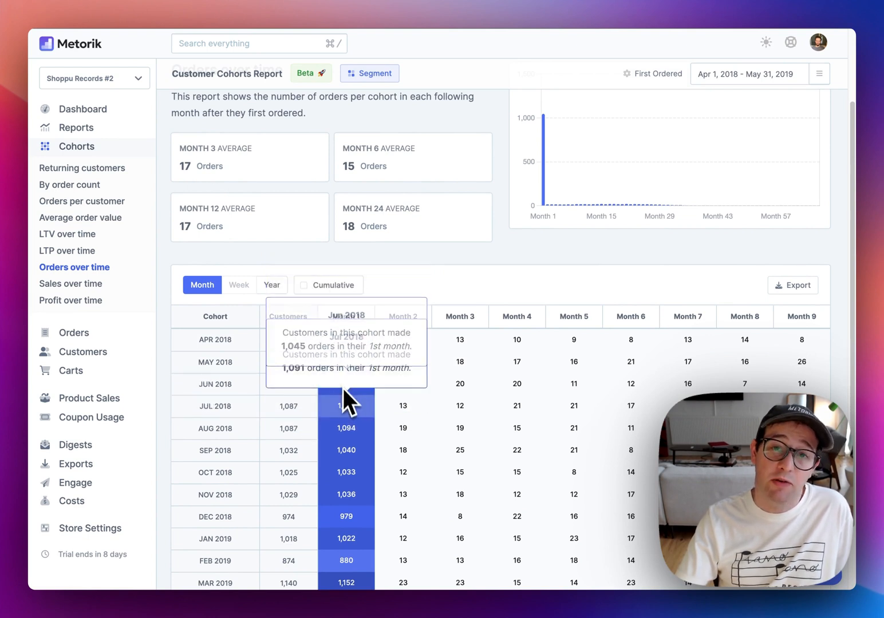
pyautogui.moveTo(346, 446)
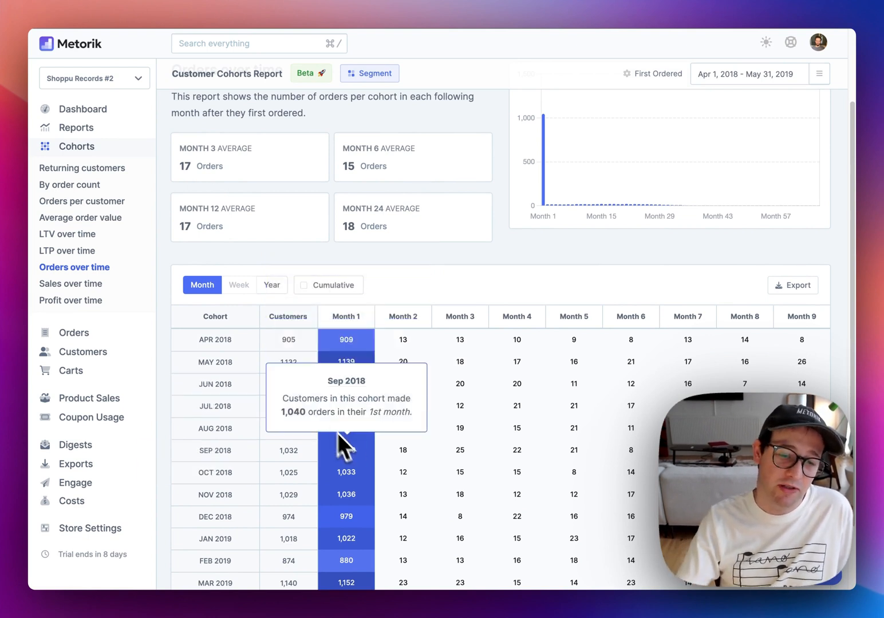
pyautogui.moveTo(355, 493)
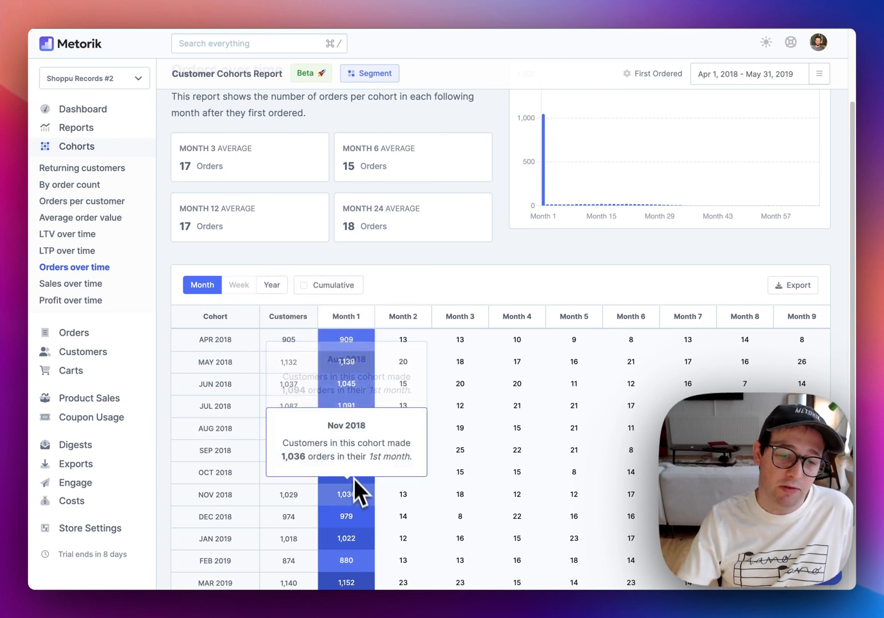
pyautogui.moveTo(357, 510)
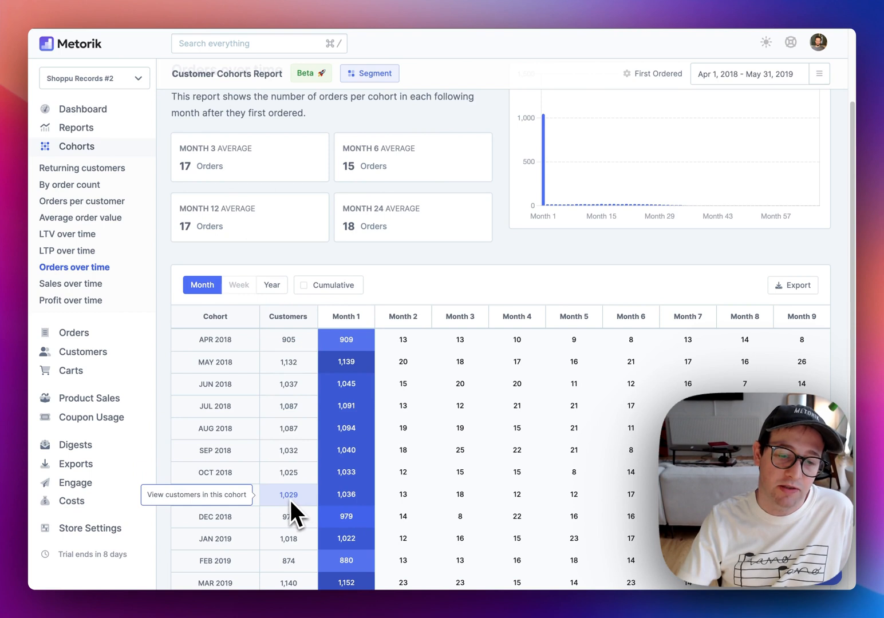
pyautogui.moveTo(345, 507)
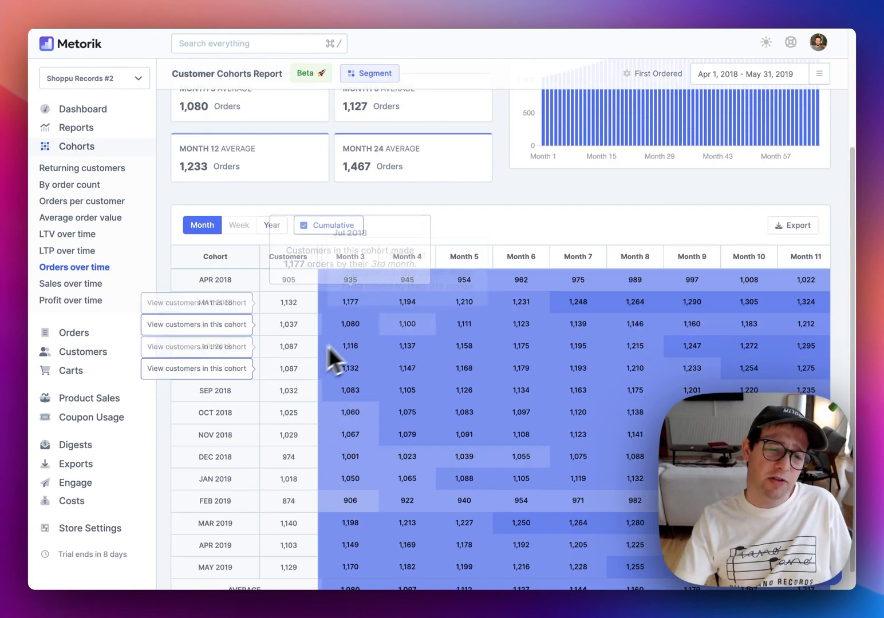
pyautogui.moveTo(407, 346)
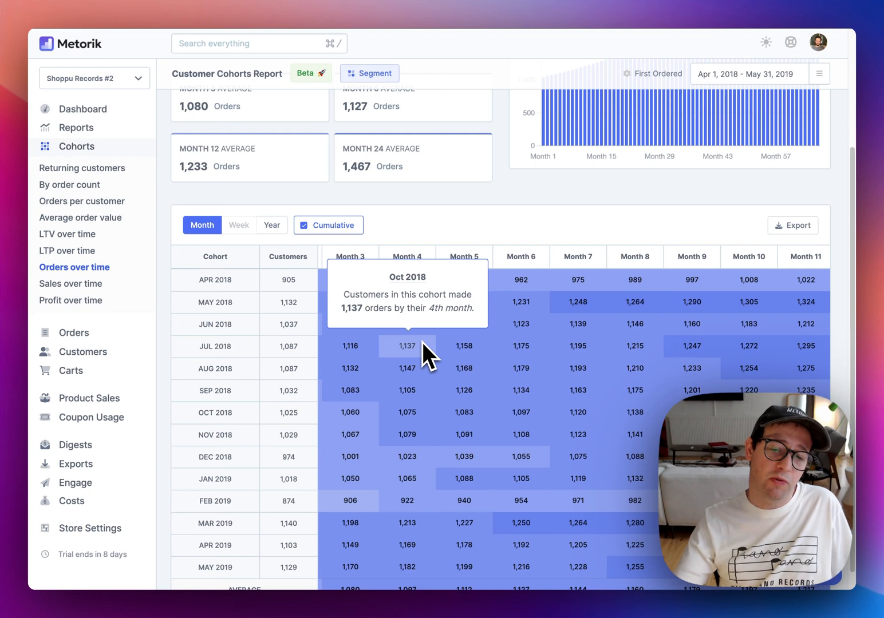
# Review the cumulative orders table across the later months out to month 17.
pyautogui.hscroll(3)
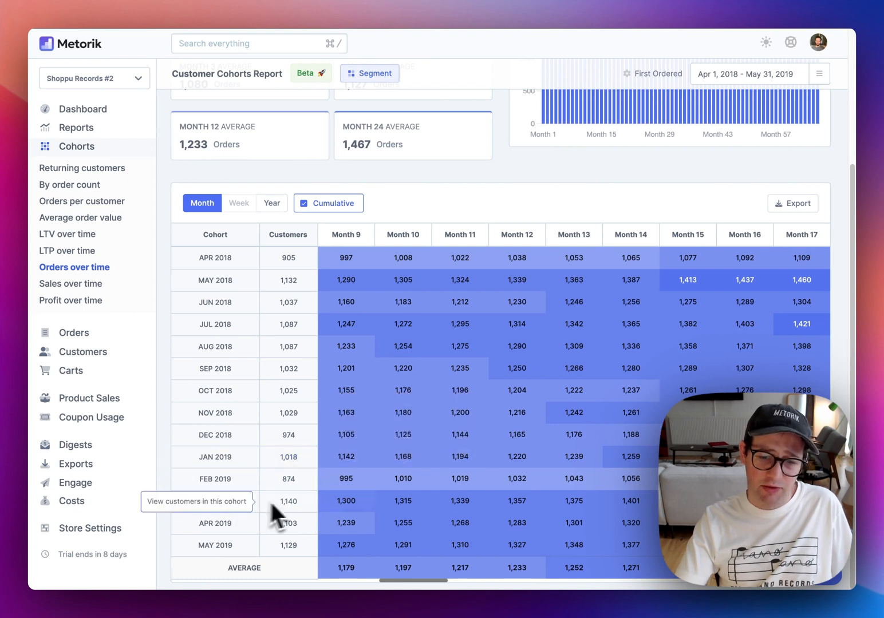
pyautogui.moveTo(570, 457)
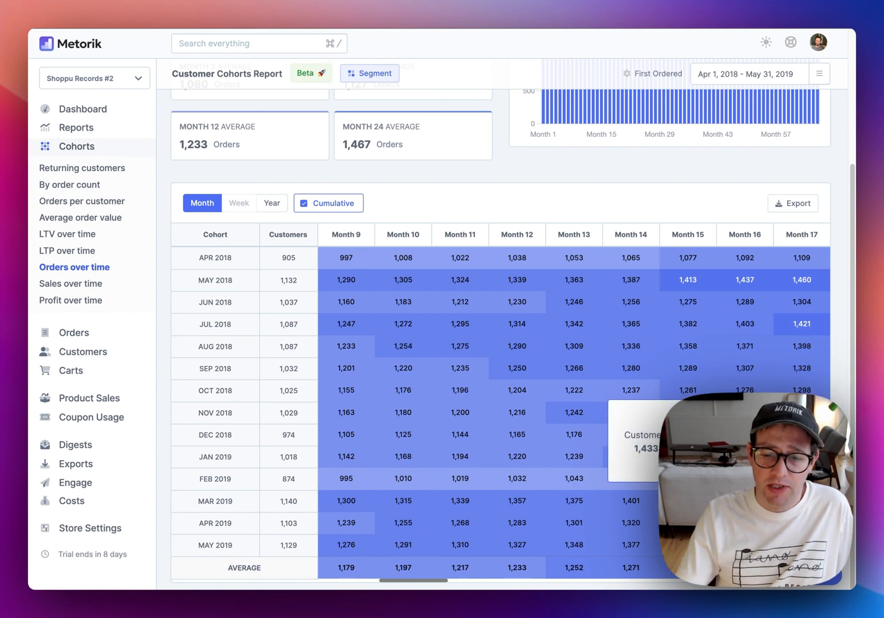
pyautogui.moveTo(288, 478)
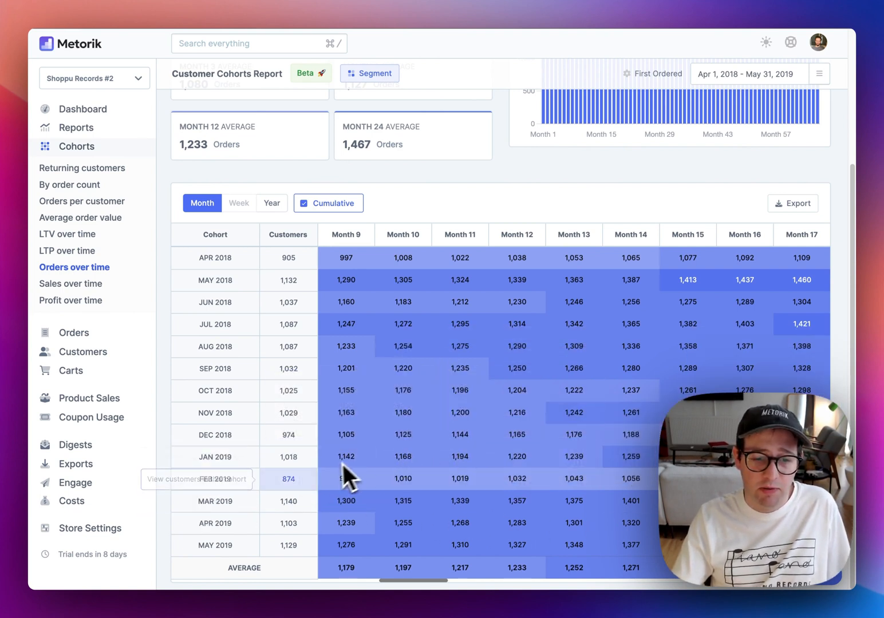
pyautogui.moveTo(297, 523)
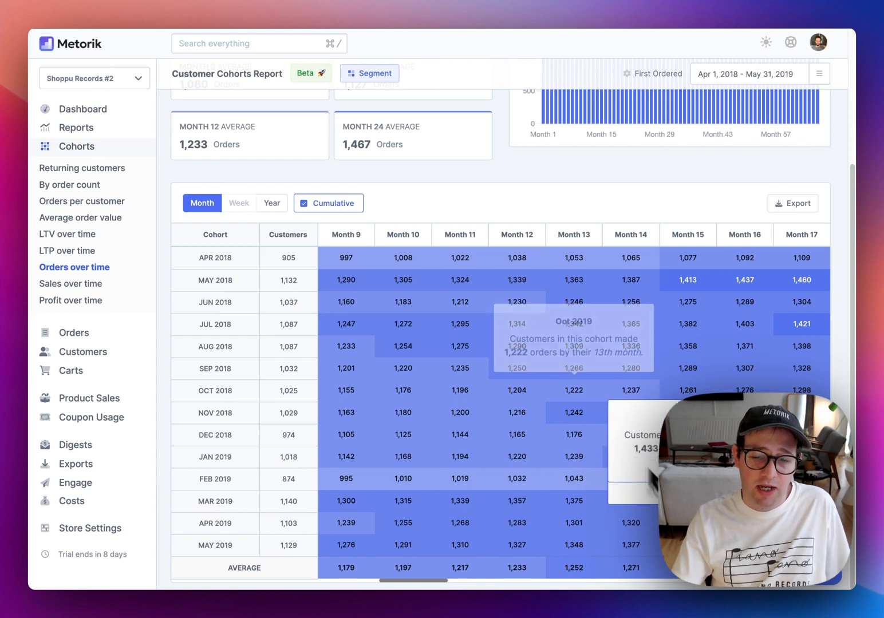
pyautogui.moveTo(428, 341)
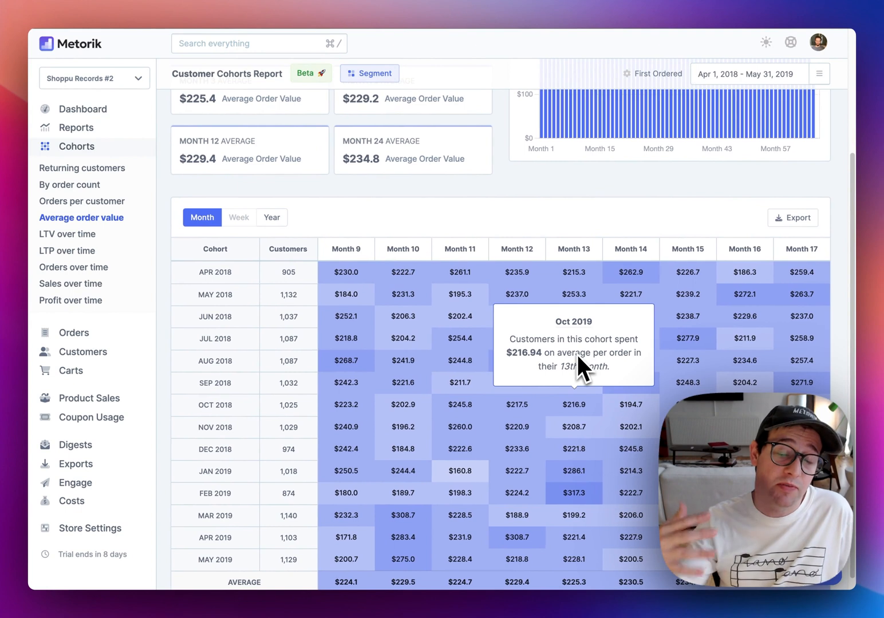
pyautogui.moveTo(467, 311)
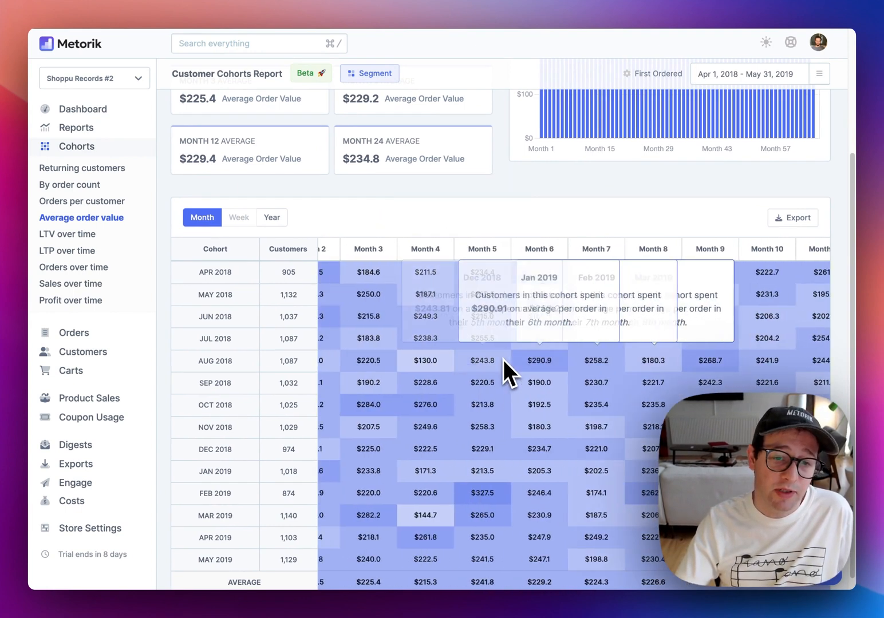
# Show the Customers by order count report and review its cohort table as percentages.
pyautogui.click(70, 184)
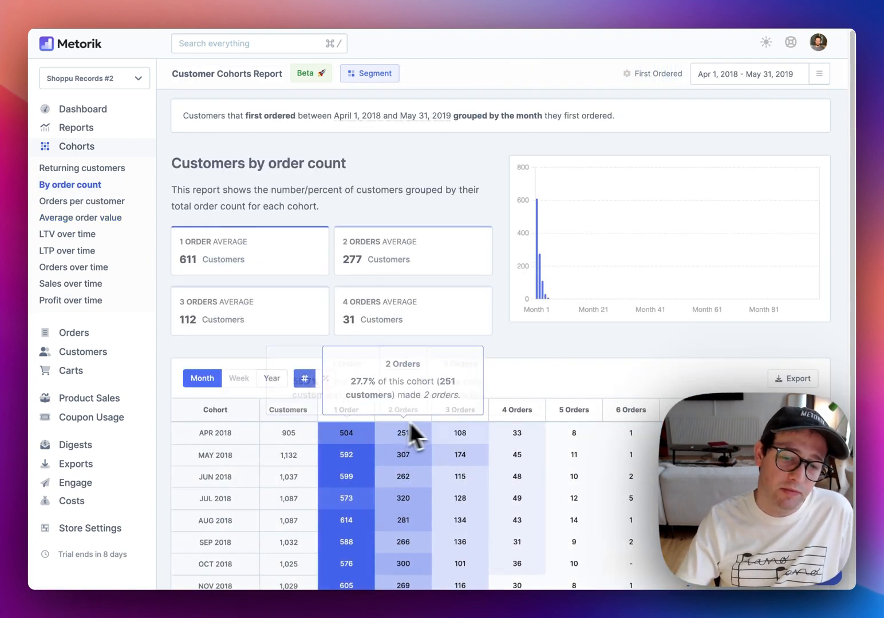
pyautogui.scroll(-3)
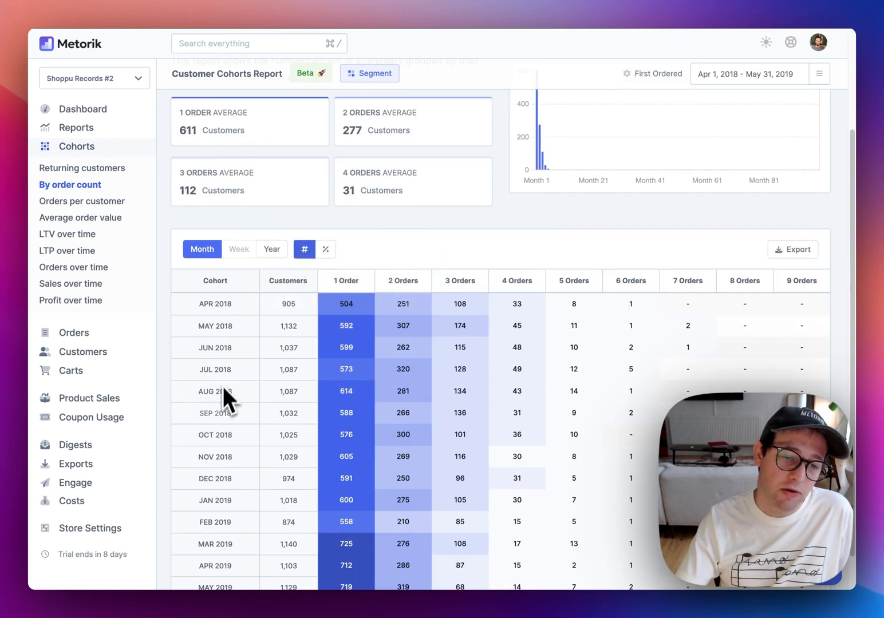
pyautogui.moveTo(288, 391)
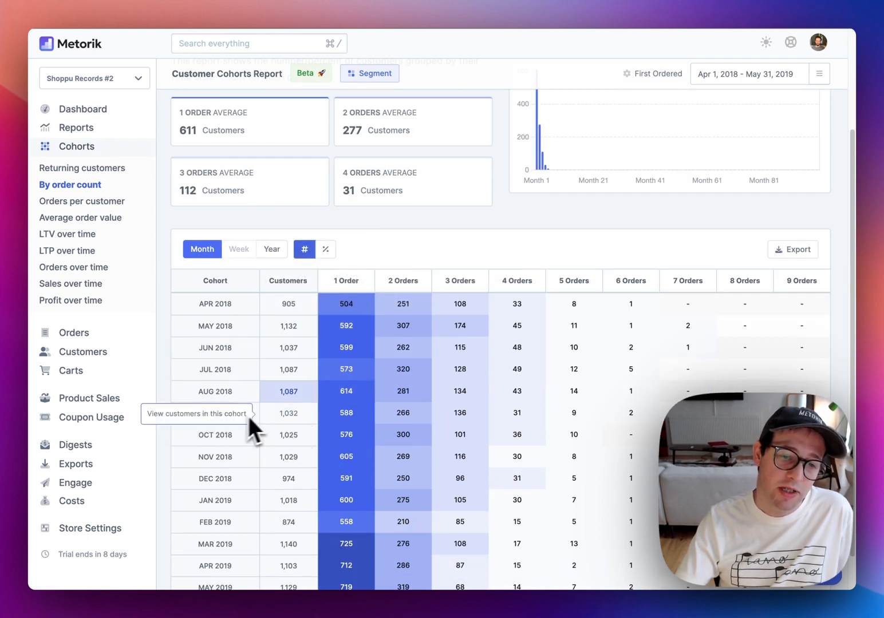
pyautogui.moveTo(346, 392)
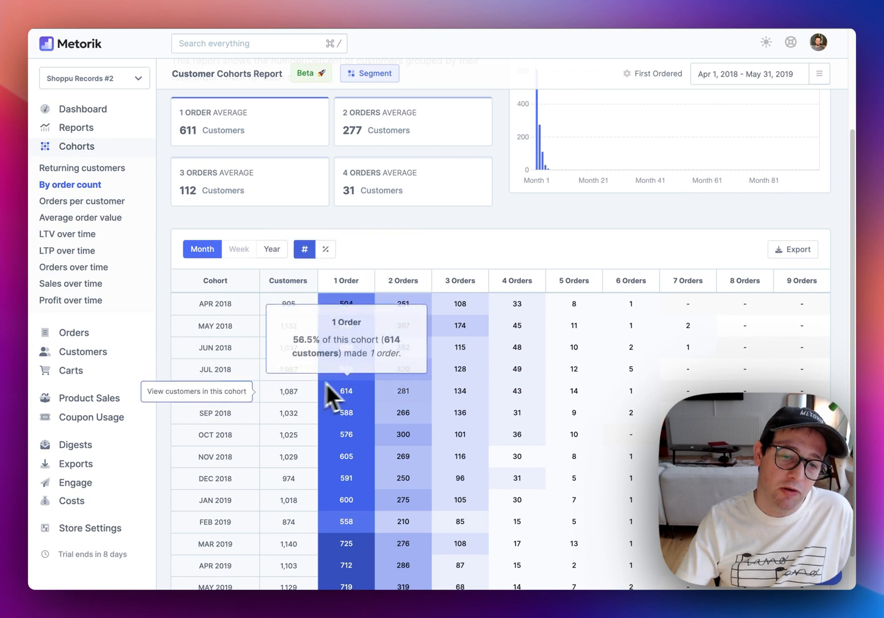
pyautogui.moveTo(487, 300)
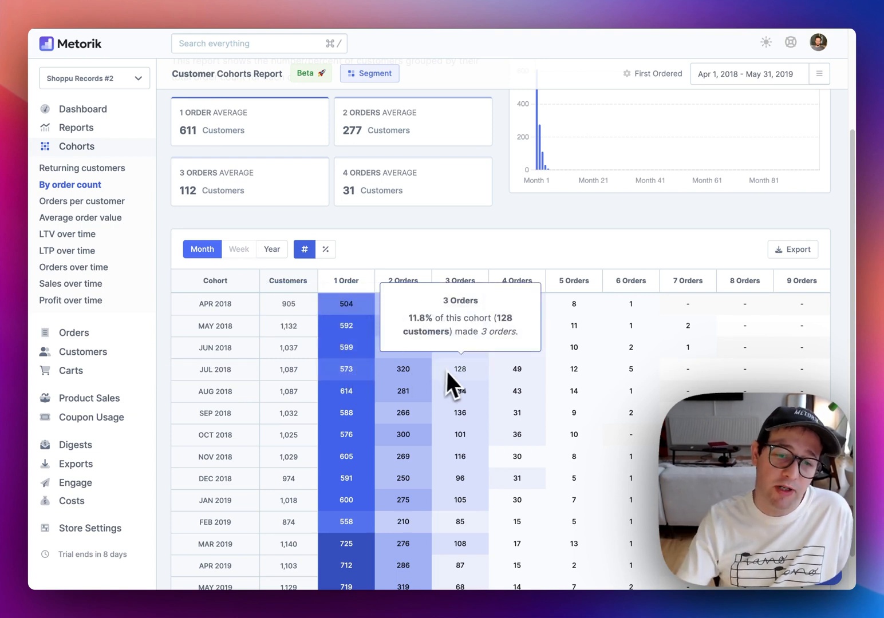
pyautogui.scroll(-3)
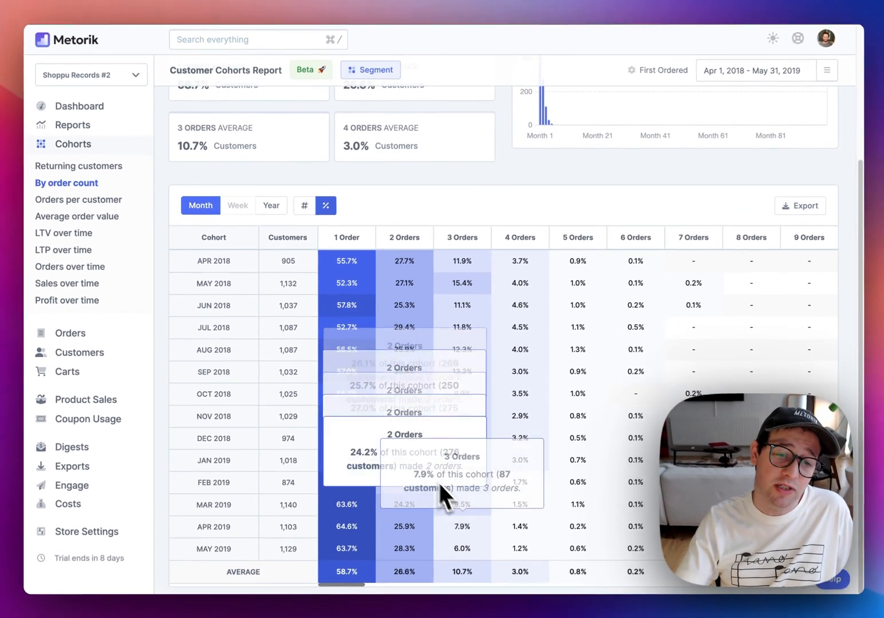
# Switch back to customer counts, then show the Customer lifetime value over time report via Returning customers.
pyautogui.click(304, 206)
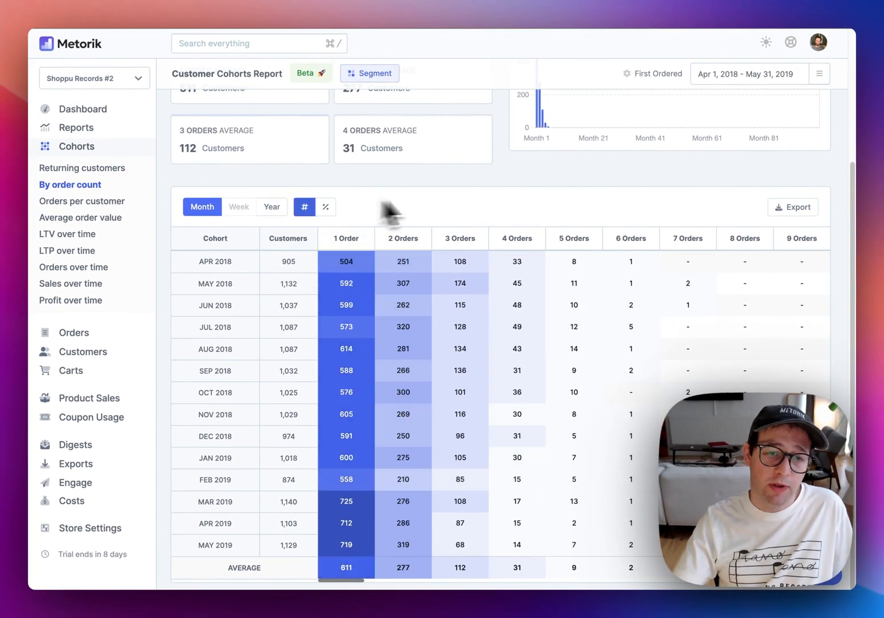
pyautogui.moveTo(774, 237)
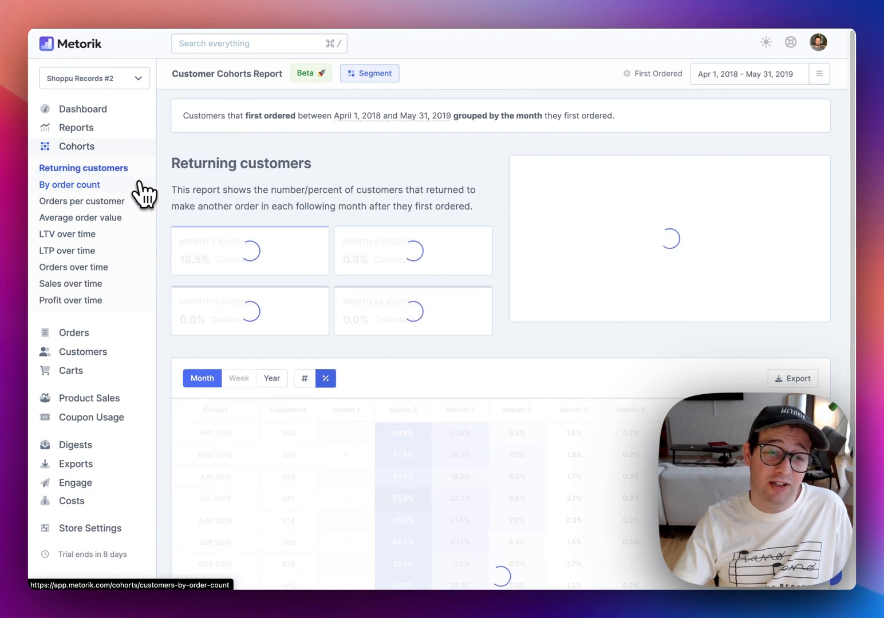
pyautogui.click(67, 234)
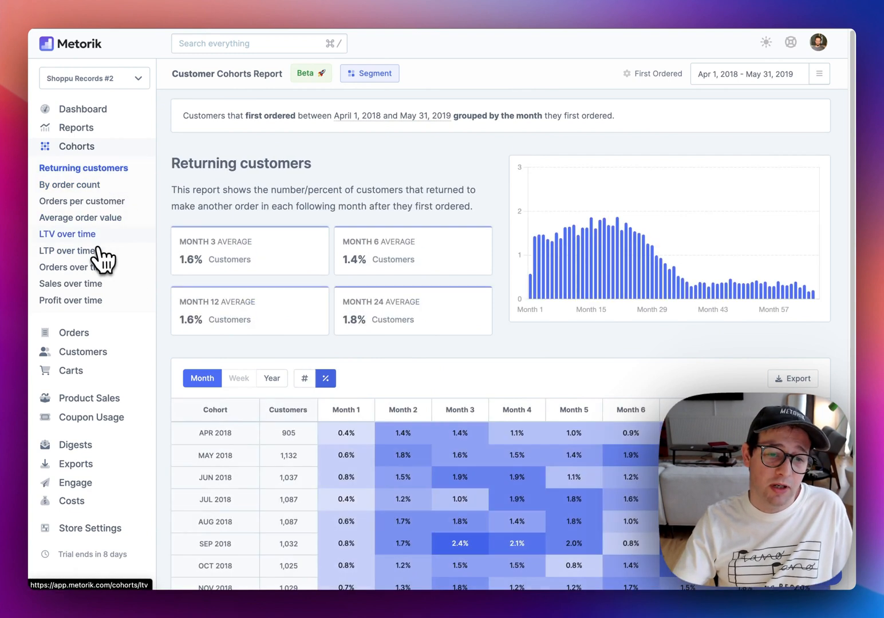
pyautogui.click(67, 233)
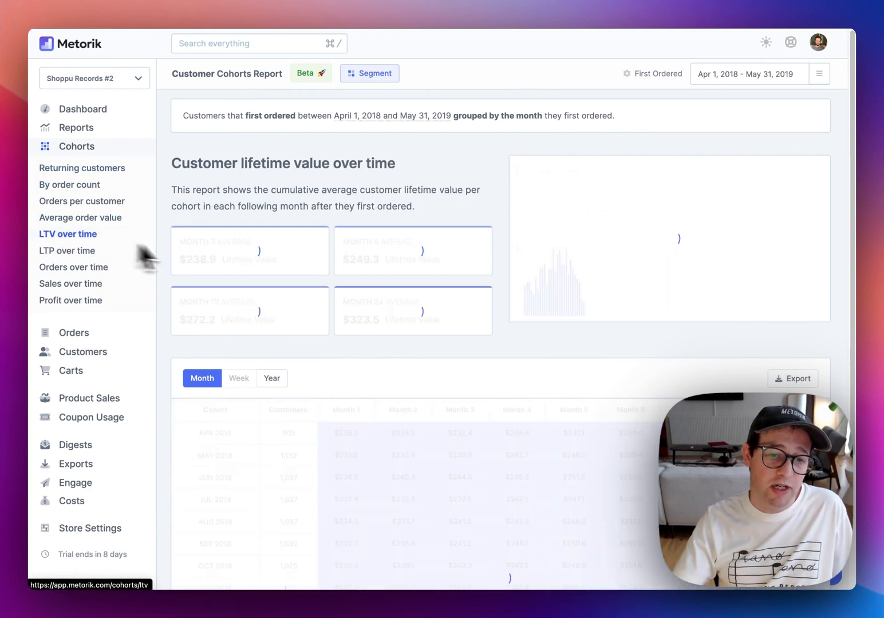
# Segment customers by First Category(s) Purchased set to Jazz, found by searching 'first pur'.
pyautogui.click(369, 73)
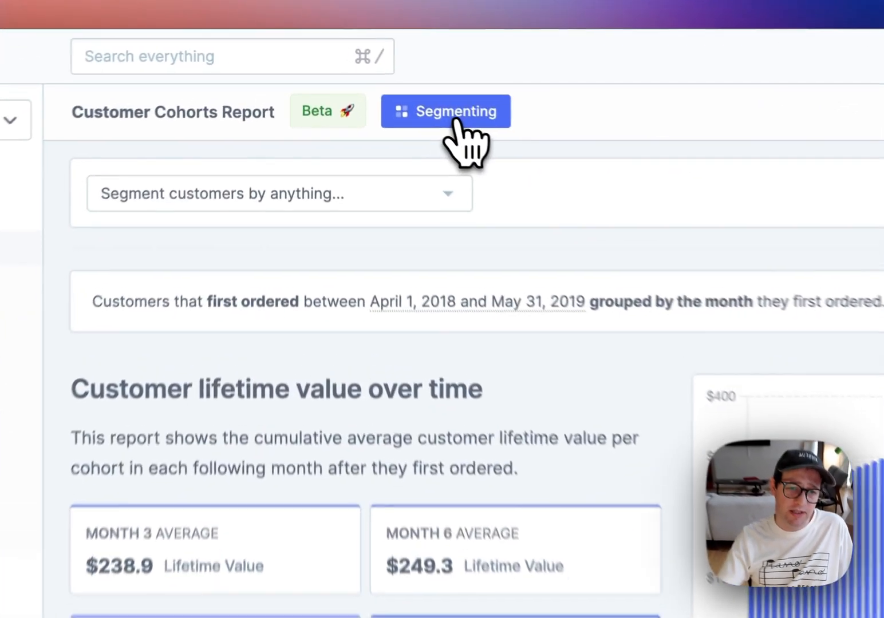
pyautogui.click(279, 194)
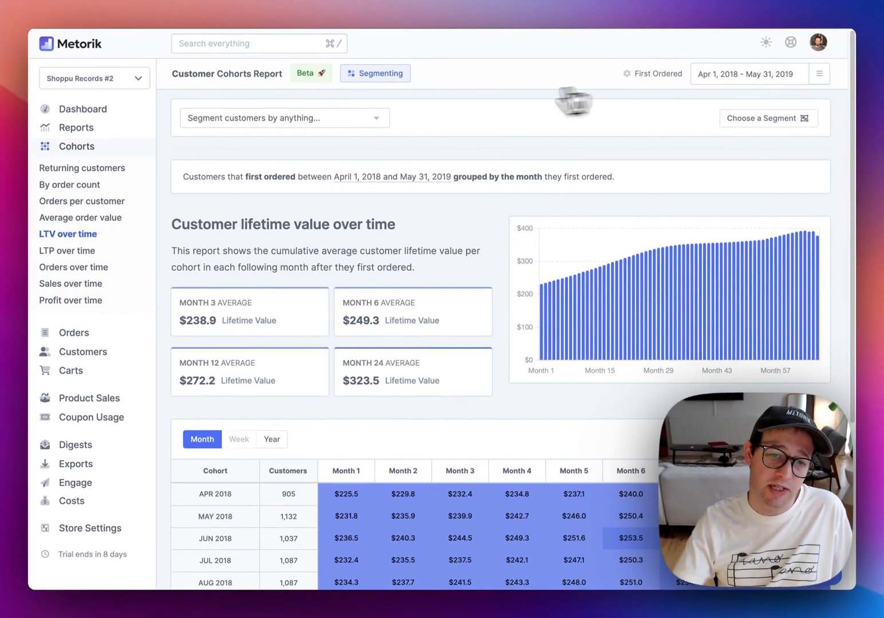
pyautogui.click(284, 118)
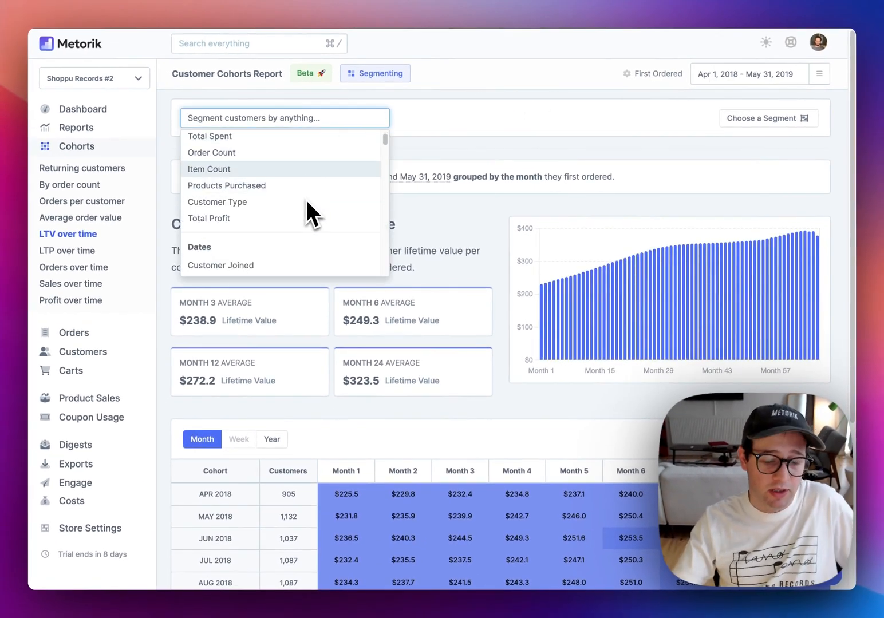
pyautogui.write('first pur')
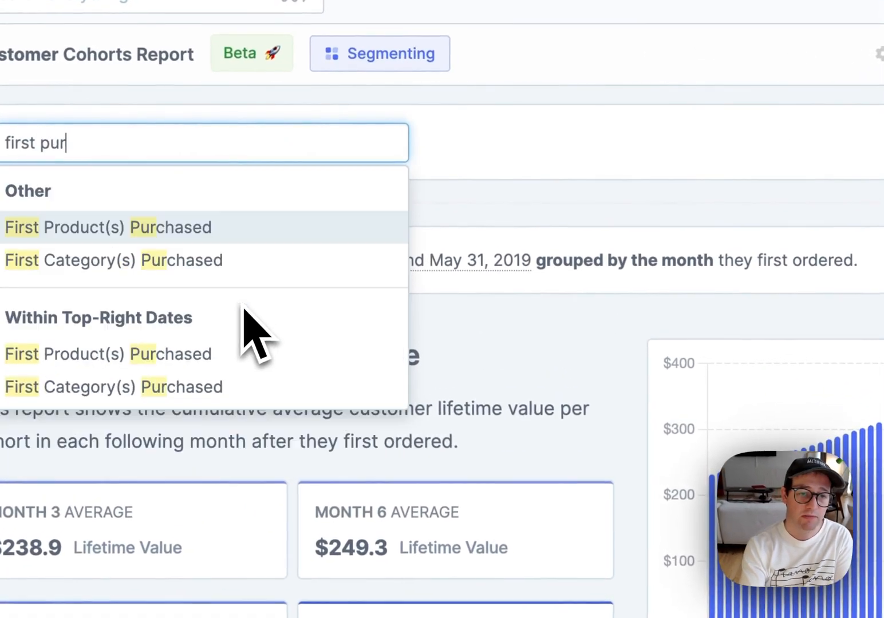
pyautogui.click(115, 259)
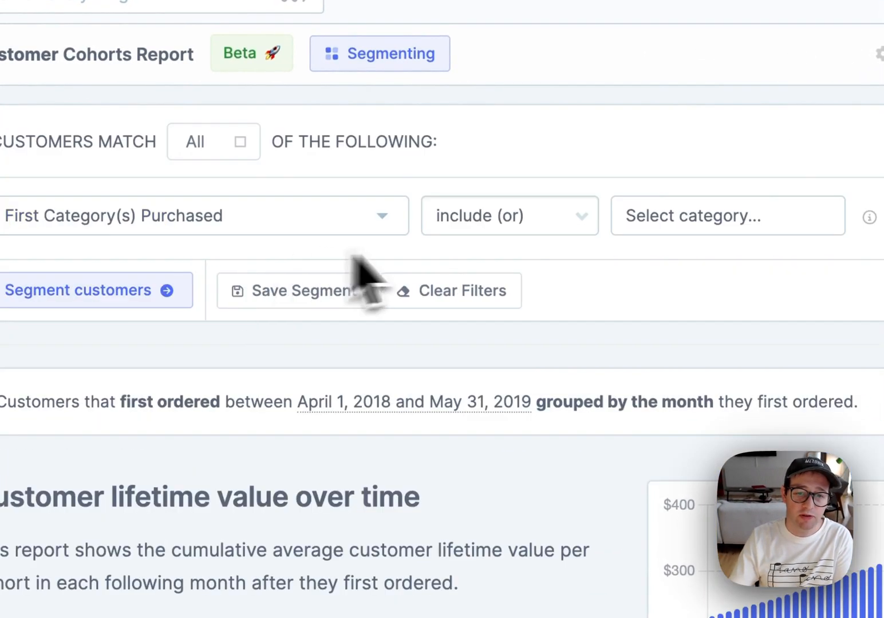
pyautogui.click(727, 215)
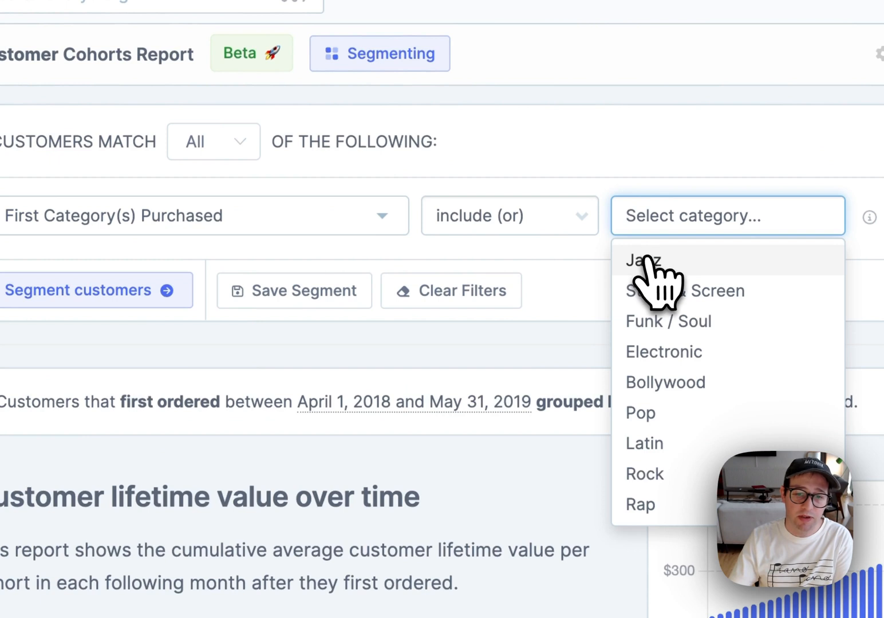
pyautogui.click(643, 260)
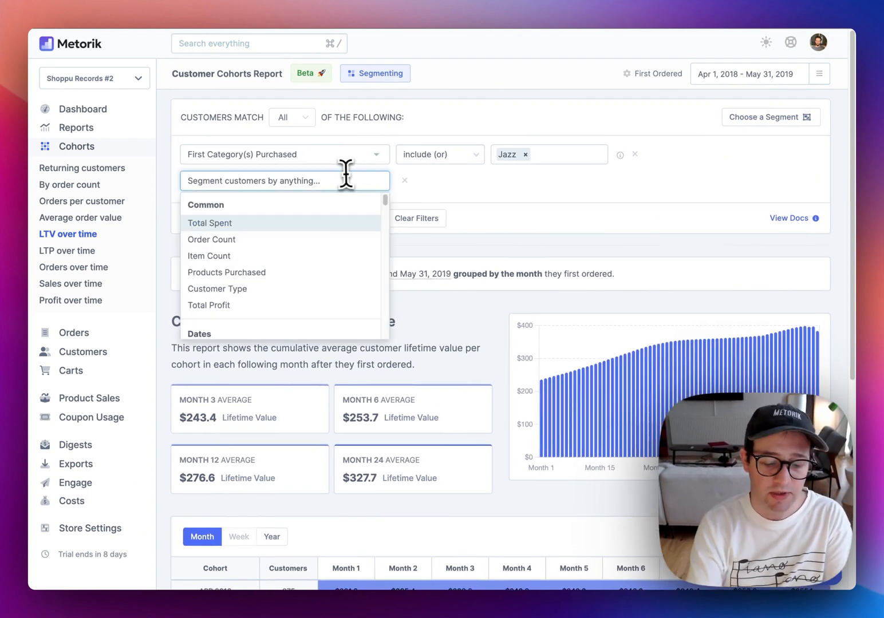
# Add an Order Count condition of 2 or more so the Jazz cohort table recalculates.
pyautogui.write('order count')
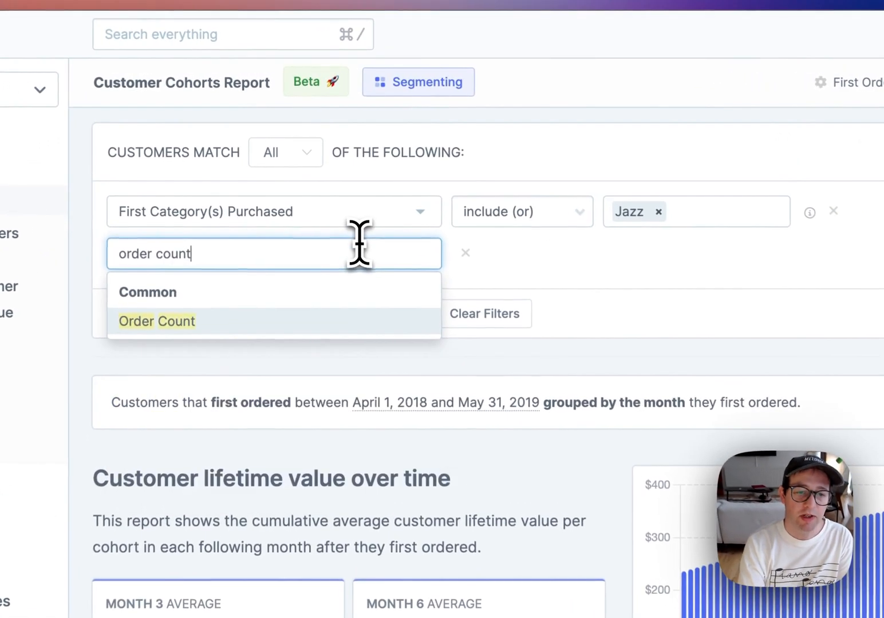
pyautogui.click(155, 320)
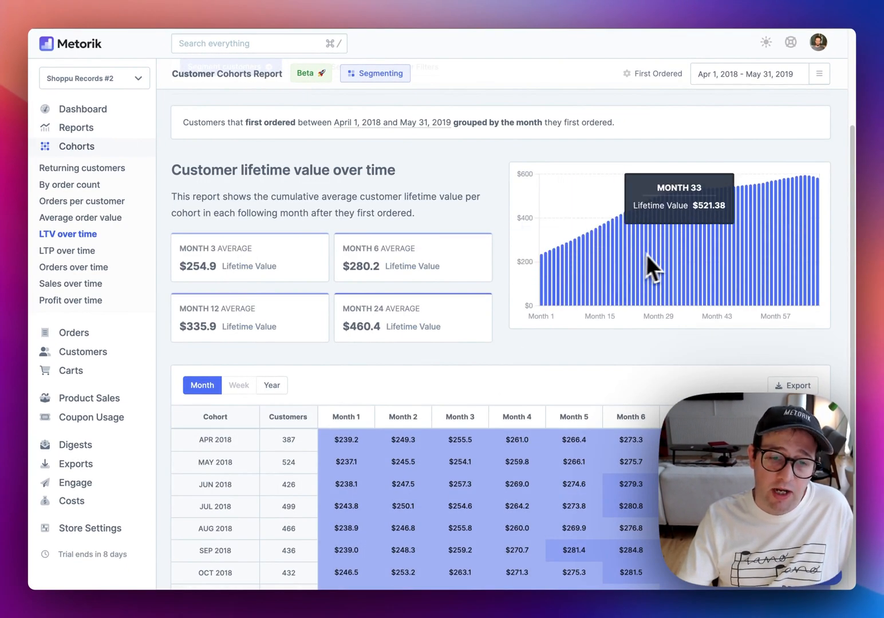
pyautogui.moveTo(566, 334)
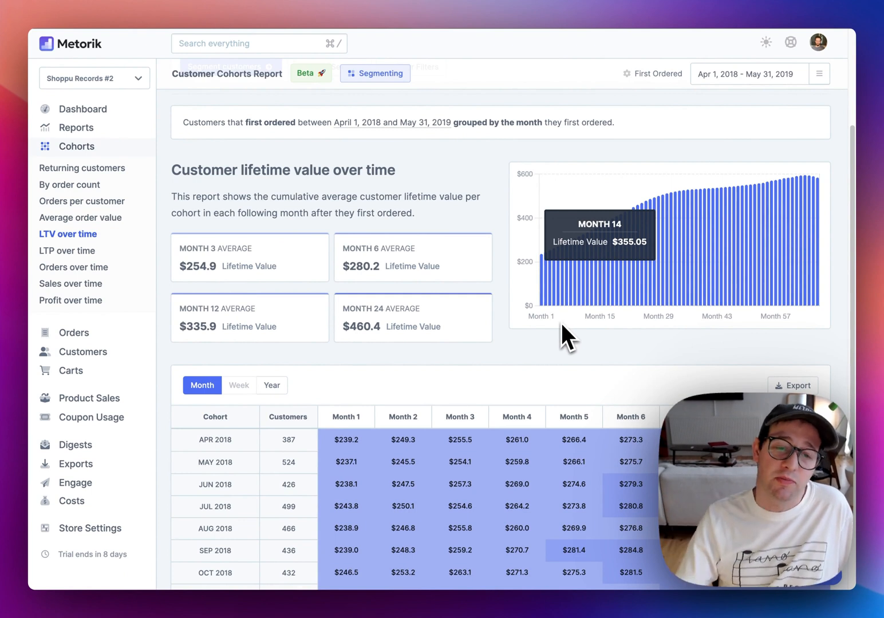
pyautogui.scroll(-3)
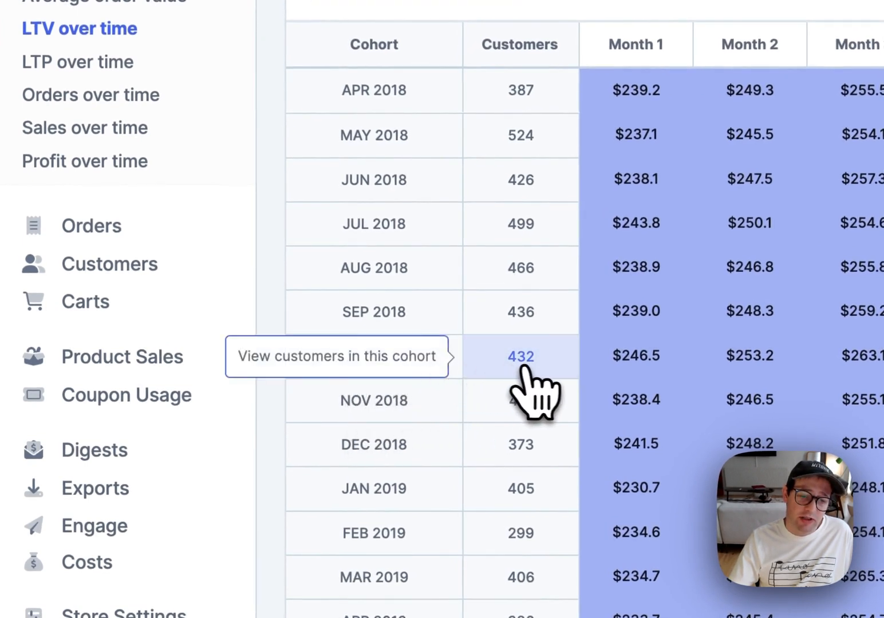
pyautogui.click(520, 354)
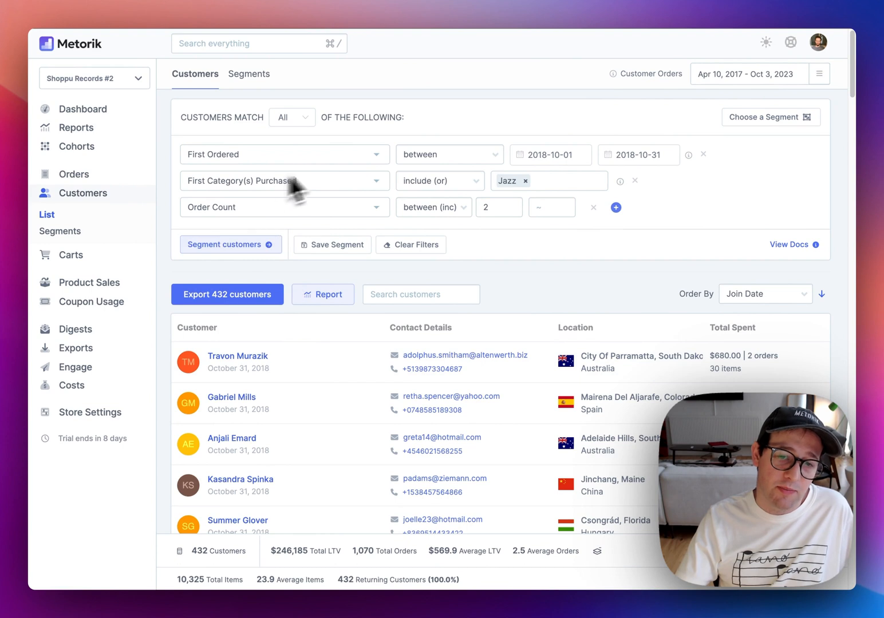
pyautogui.moveTo(505, 218)
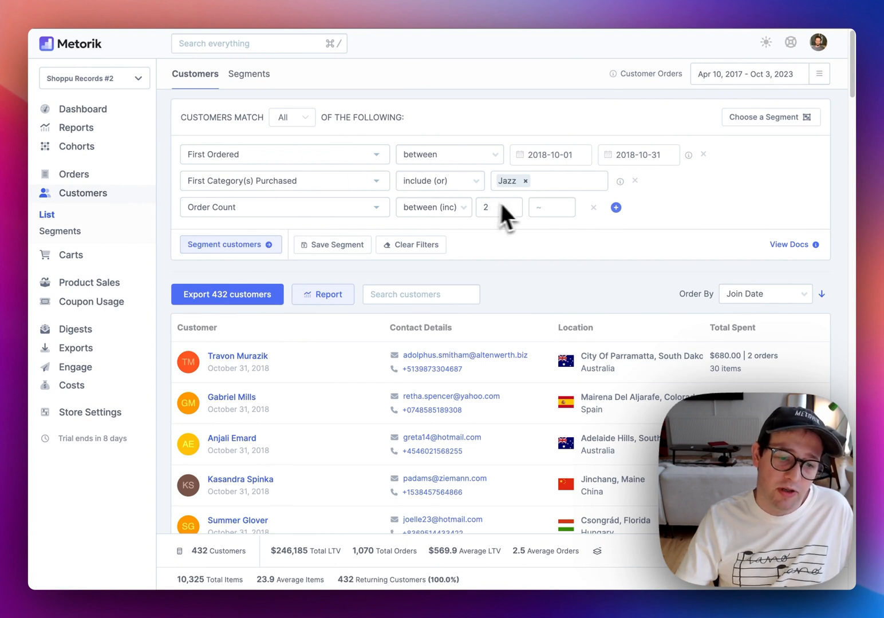
pyautogui.moveTo(106, 86)
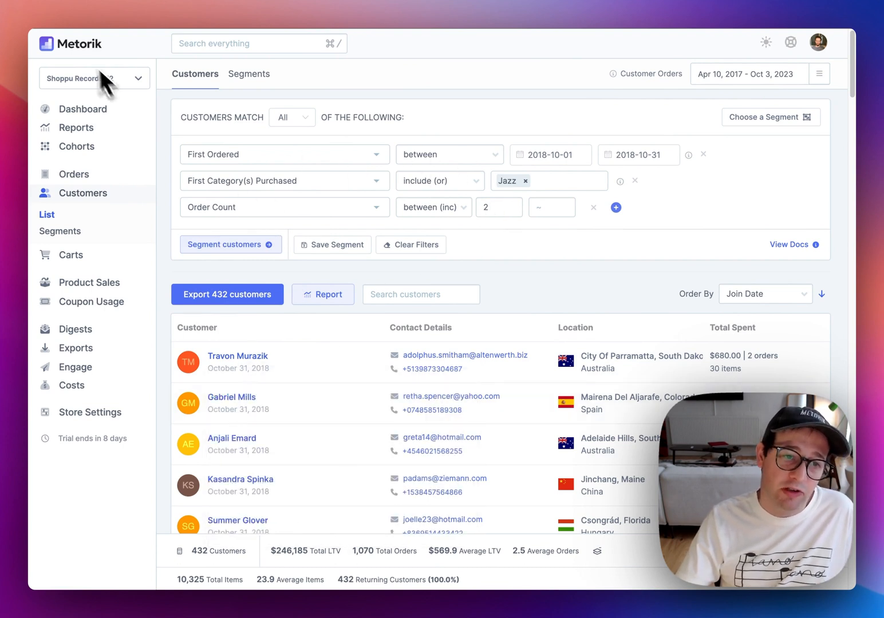
pyautogui.moveTo(143, 80)
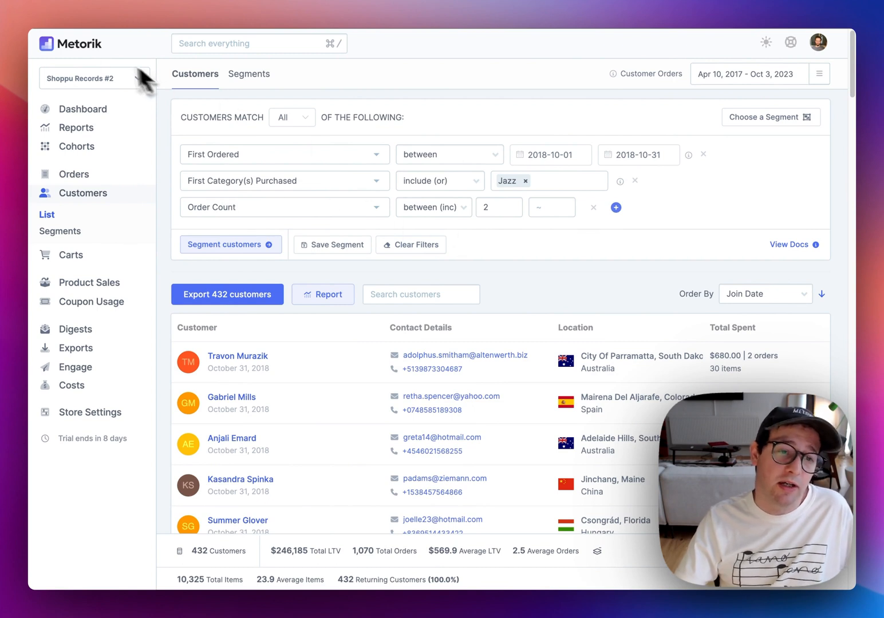
pyautogui.click(75, 146)
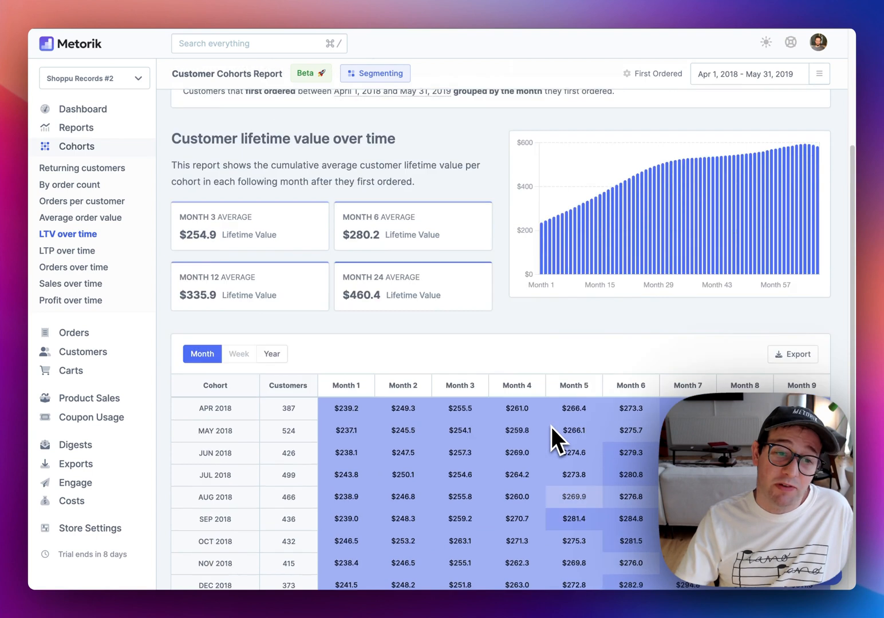
# Switch from the LTV table to the Orders per customer cohort report, keeping the Jazz segment.
pyautogui.click(376, 74)
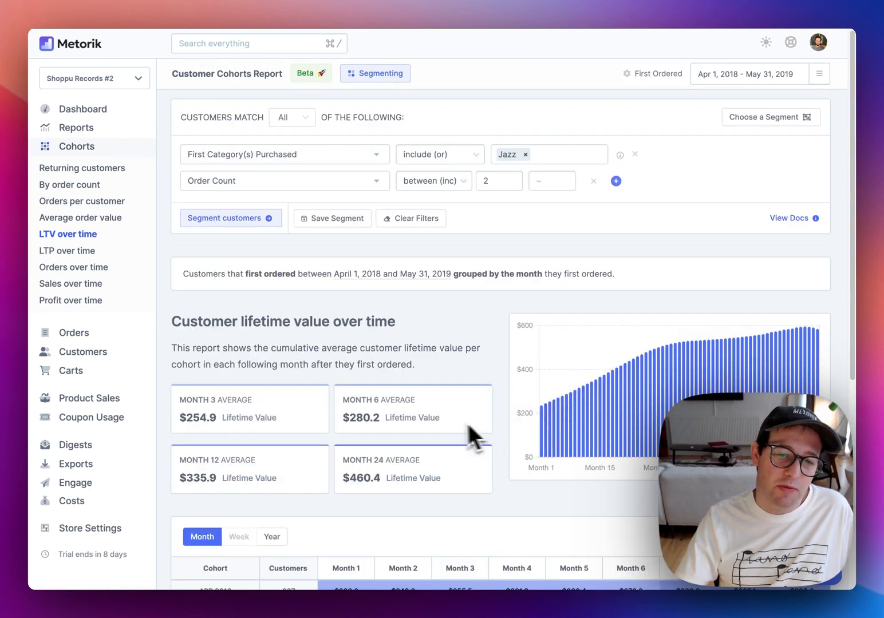
pyautogui.moveTo(424, 437)
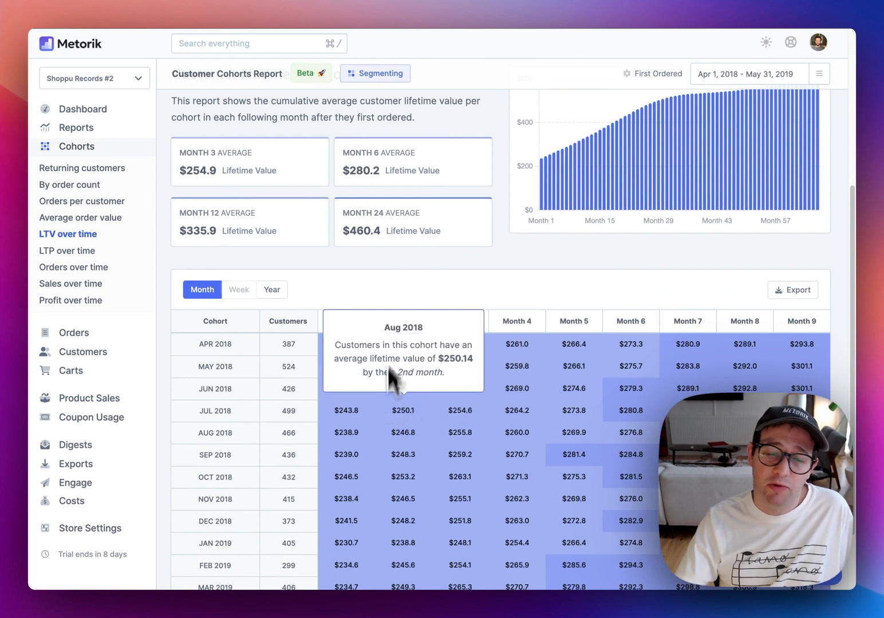
pyautogui.moveTo(459, 343)
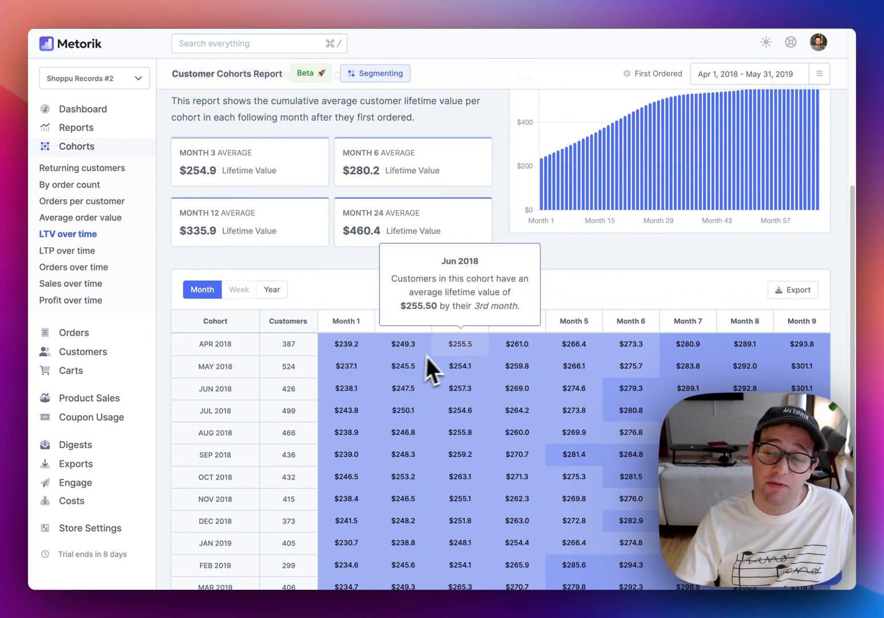
pyautogui.moveTo(82, 201)
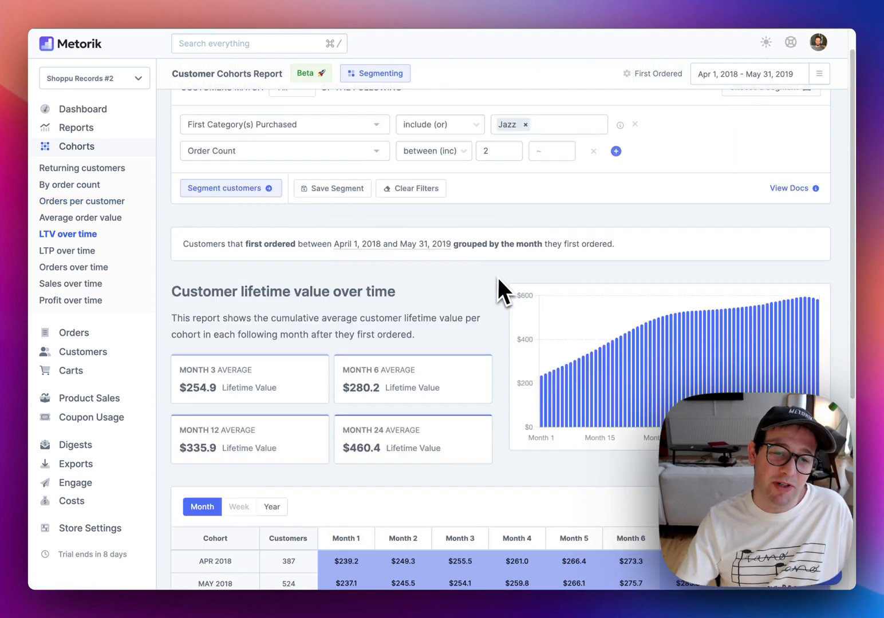
pyautogui.scroll(-3)
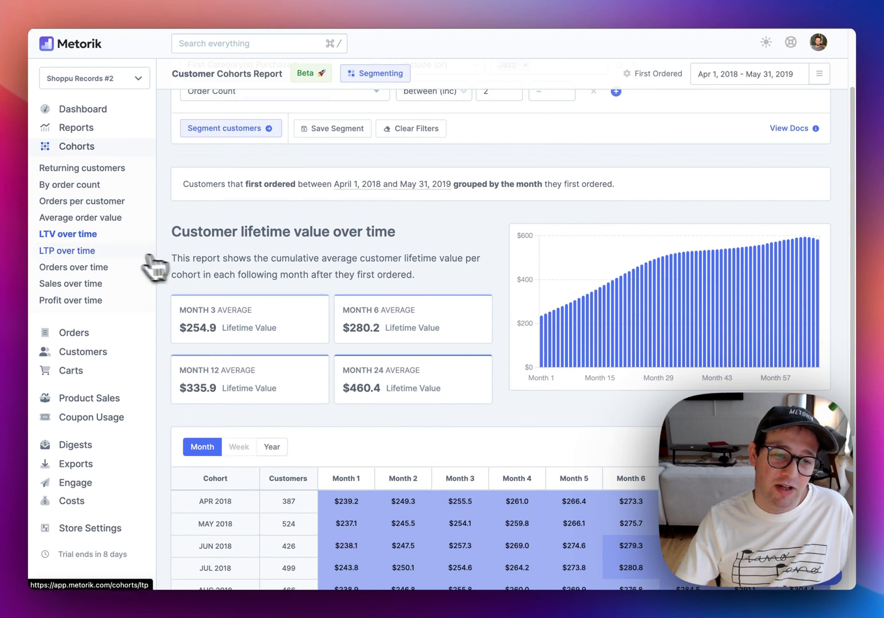
pyautogui.click(83, 201)
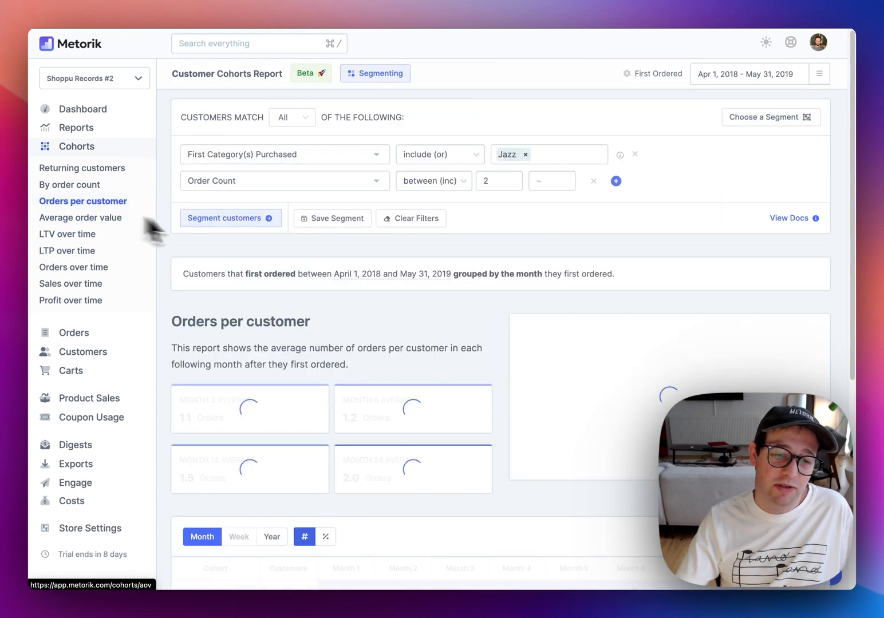
pyautogui.click(376, 73)
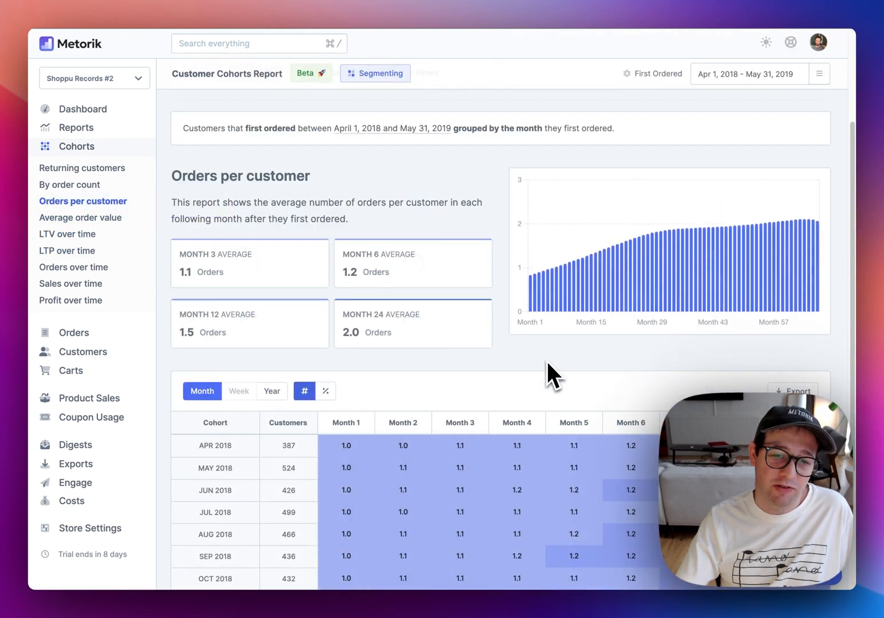